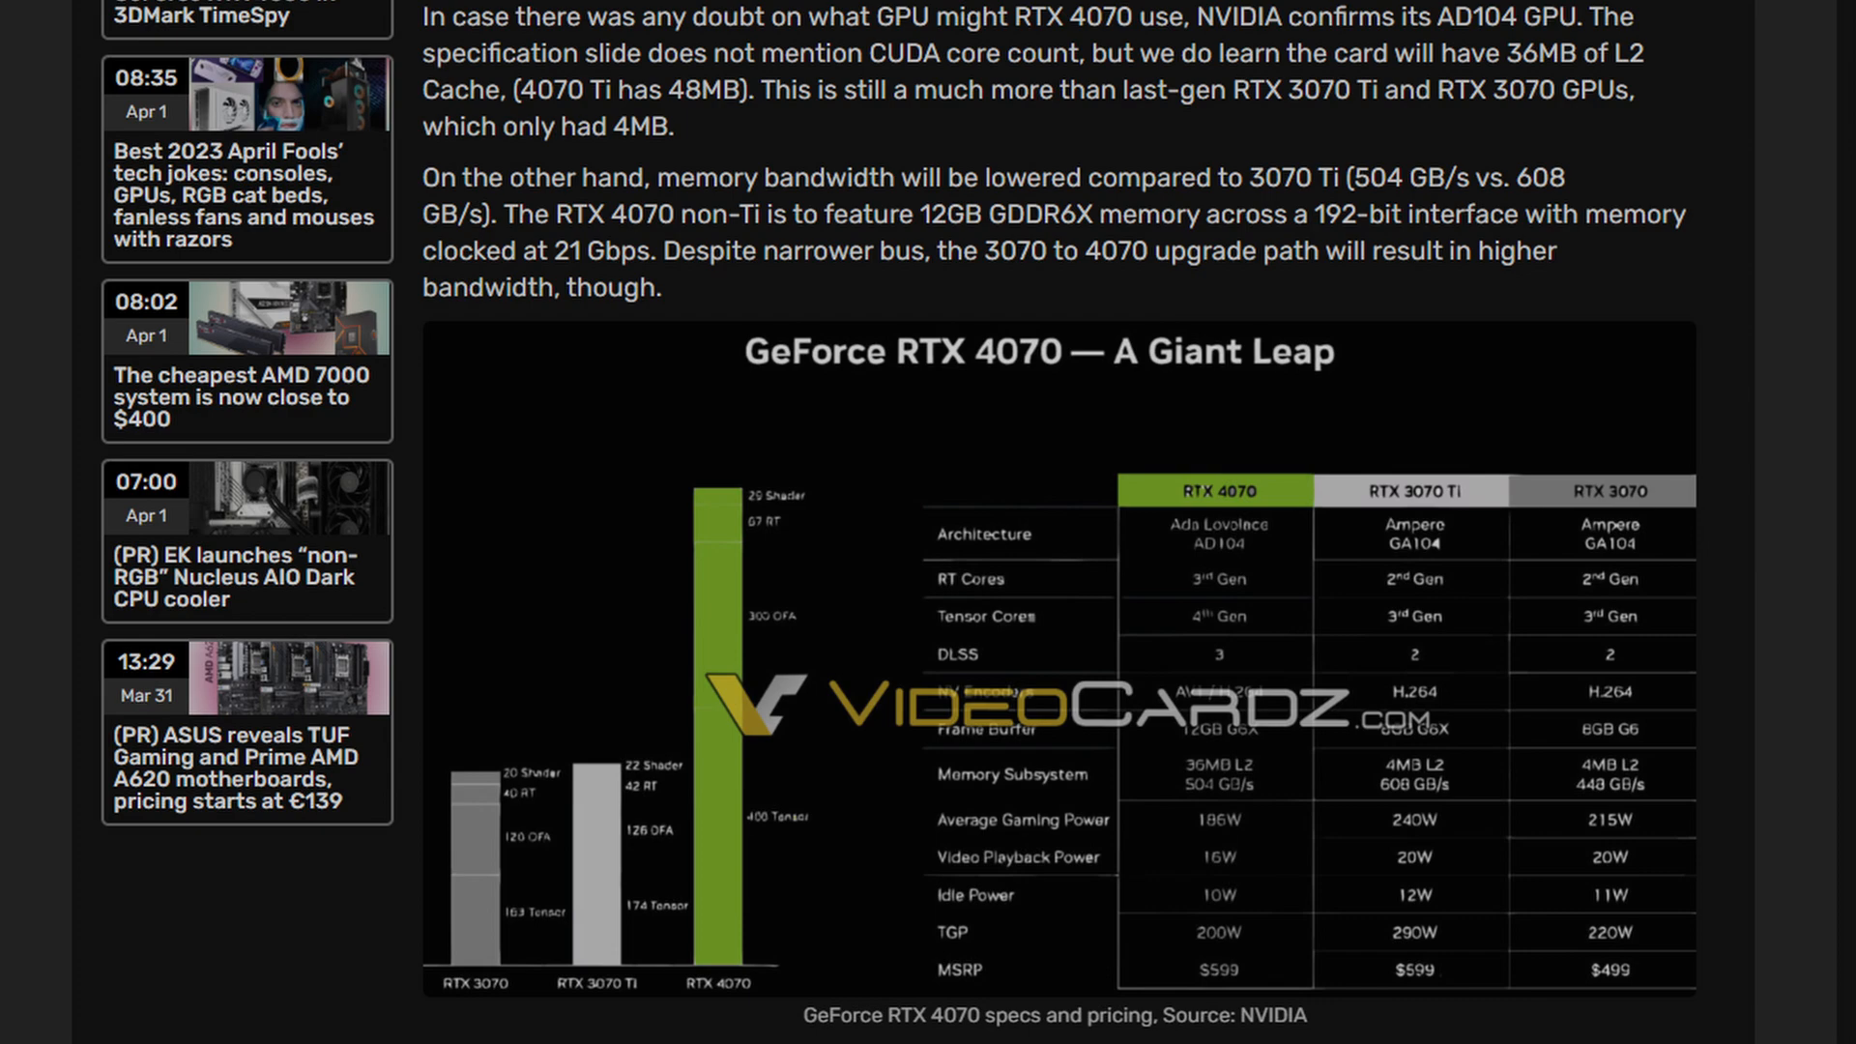
- Scroll the 'peerless assassin 120' results down to the ARCTIC P12 PWM fan listing
{"action": "scroll", "scroll_direction": "down", "scroll_amount": 3}
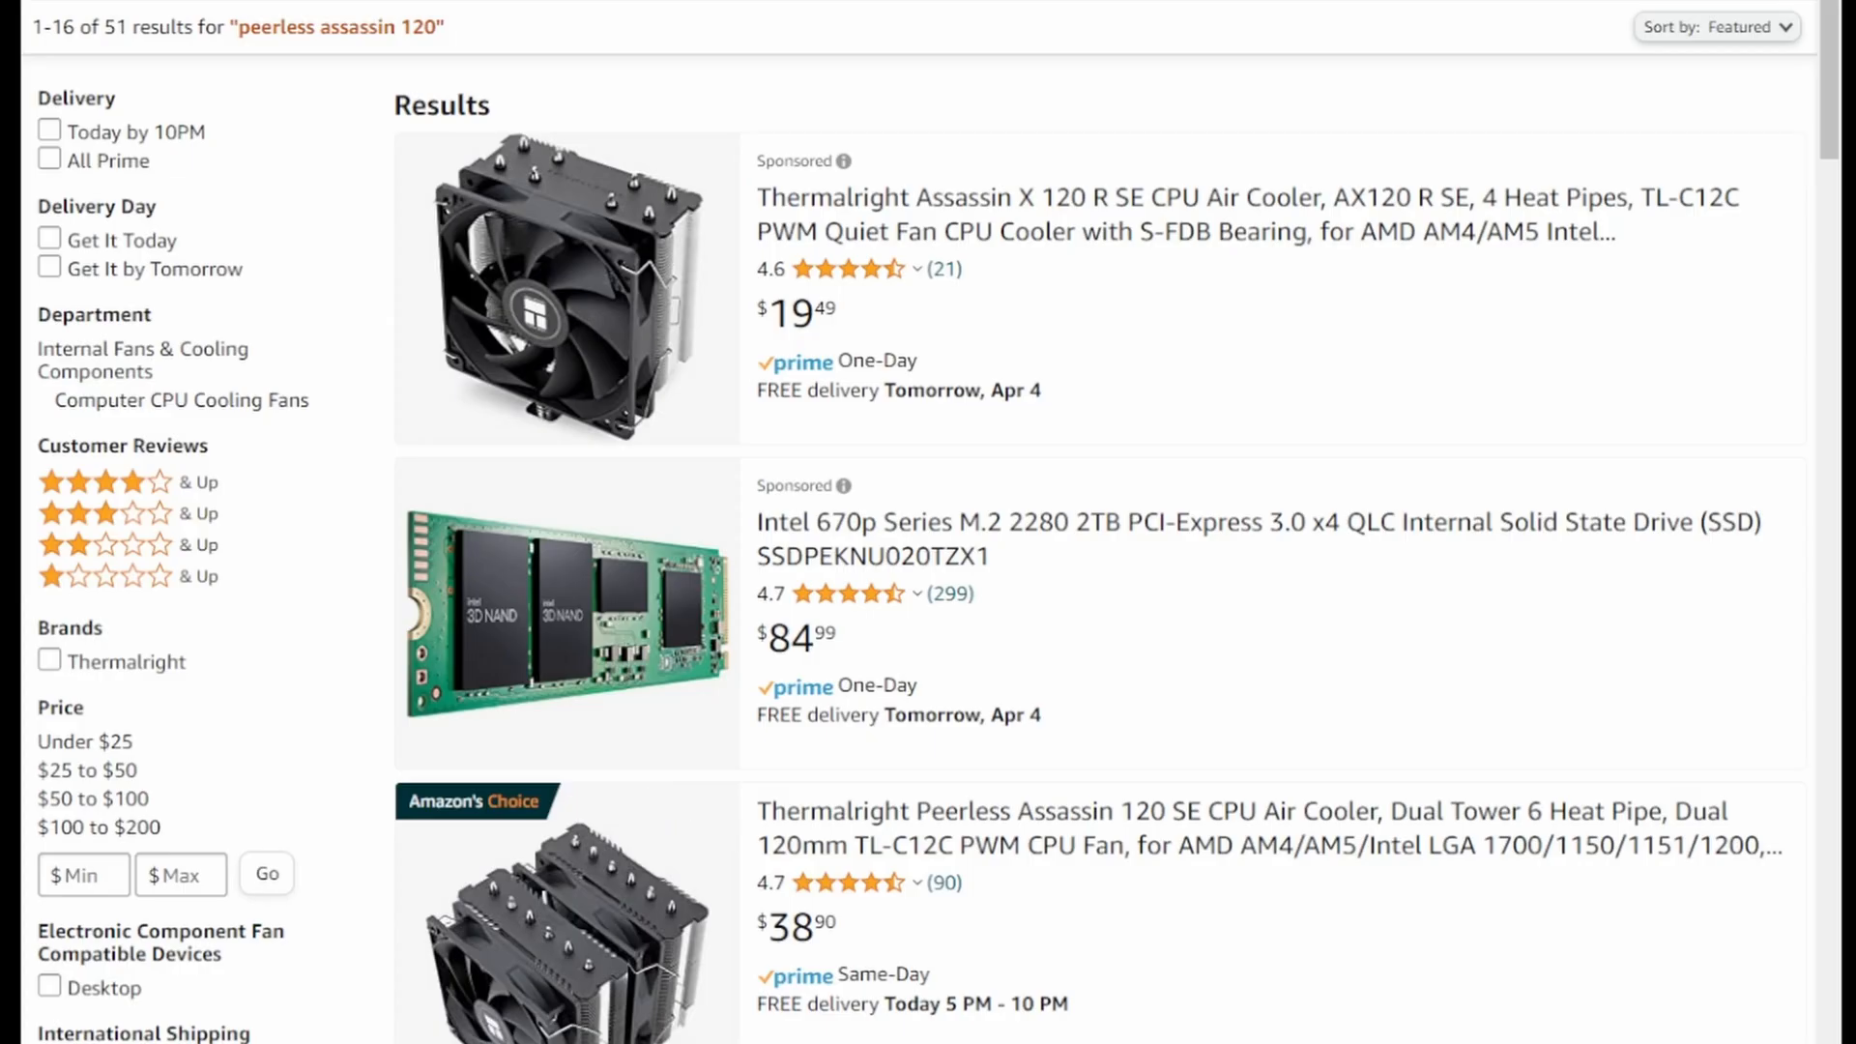
{"action": "scroll", "scroll_direction": "down", "scroll_amount": 3}
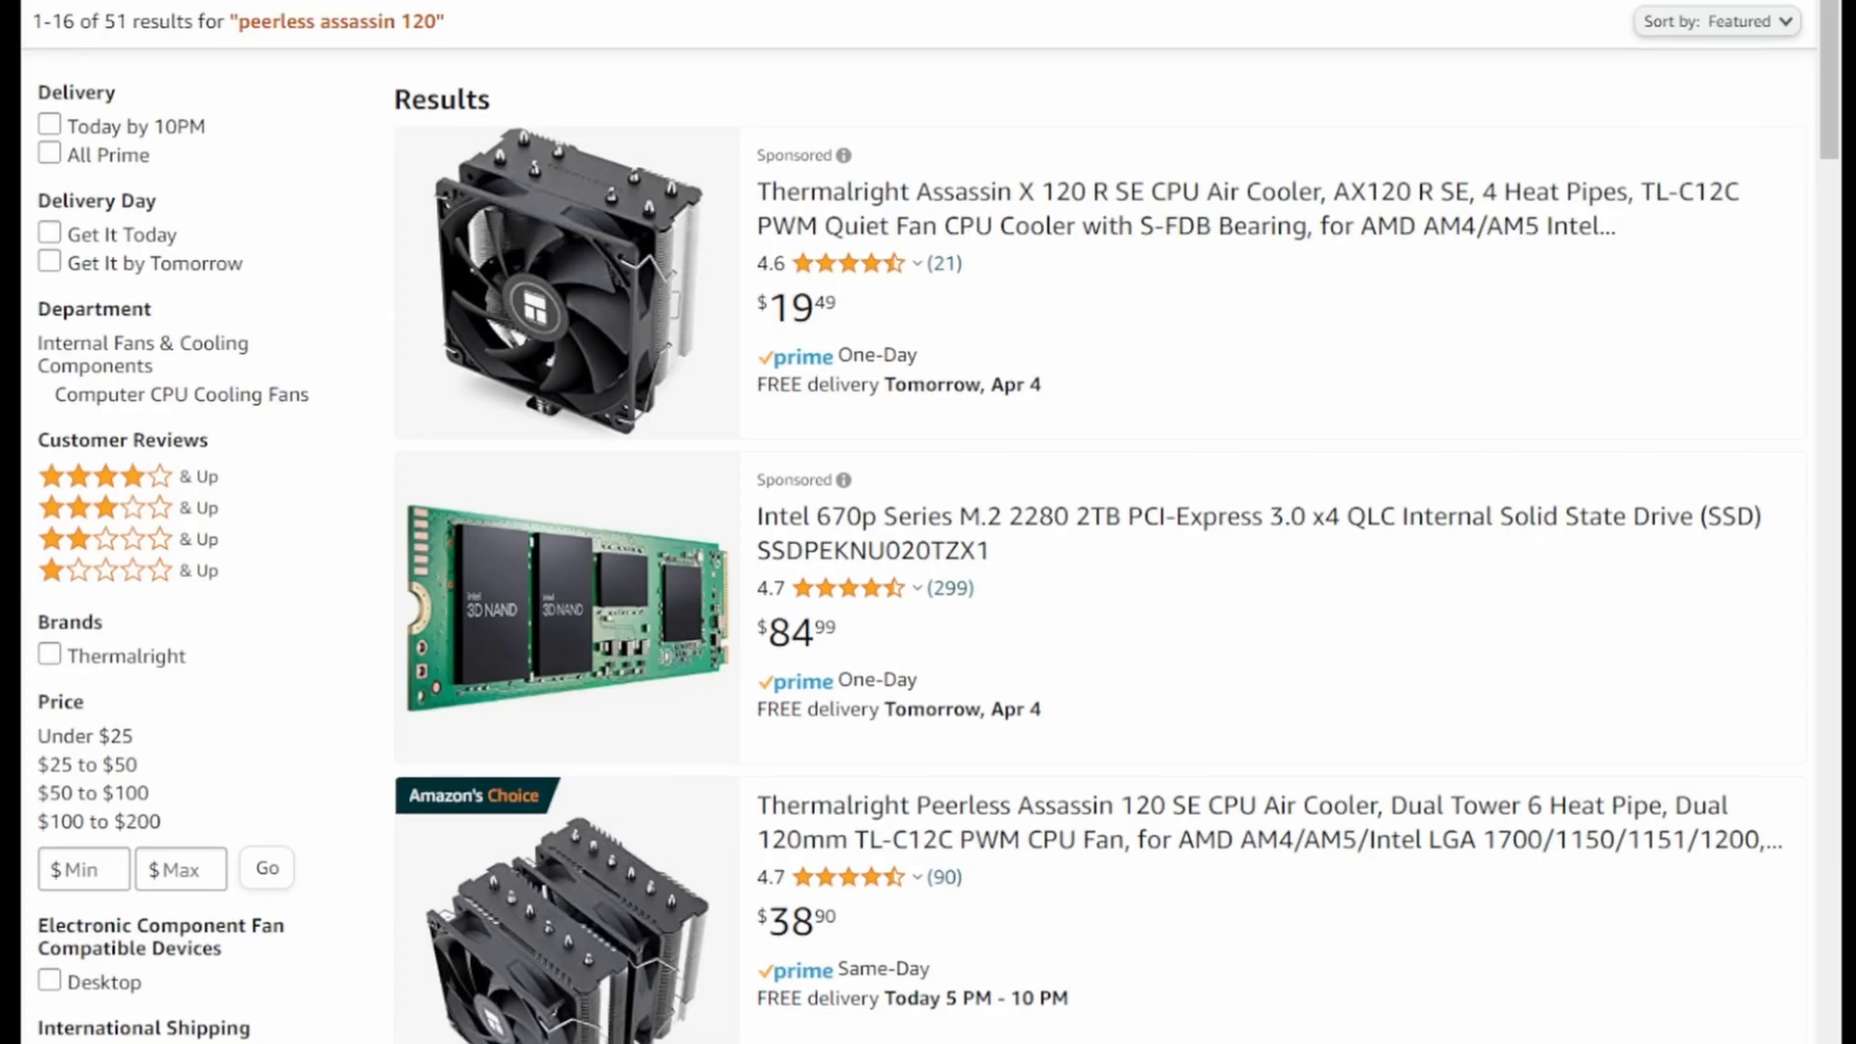
{"action": "scroll", "scroll_direction": "down", "scroll_amount": 3}
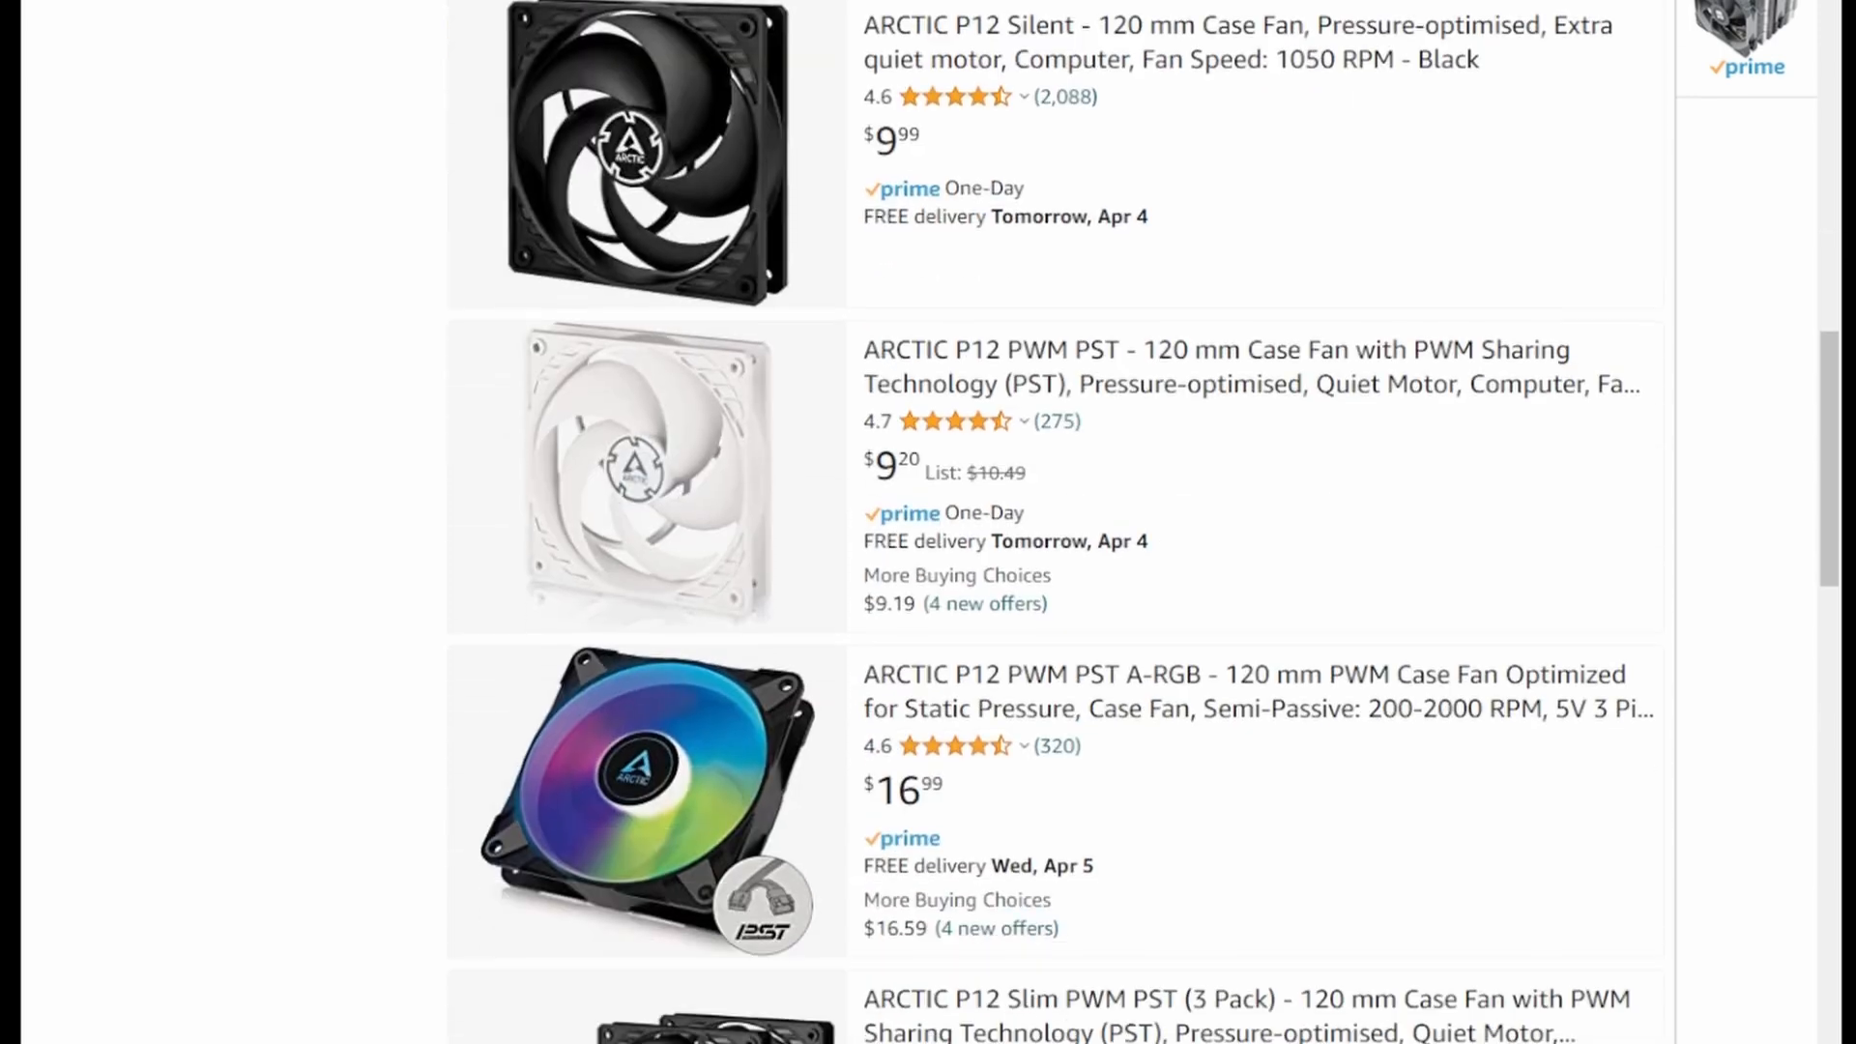
{"action": "scroll", "scroll_direction": "down", "scroll_amount": 3}
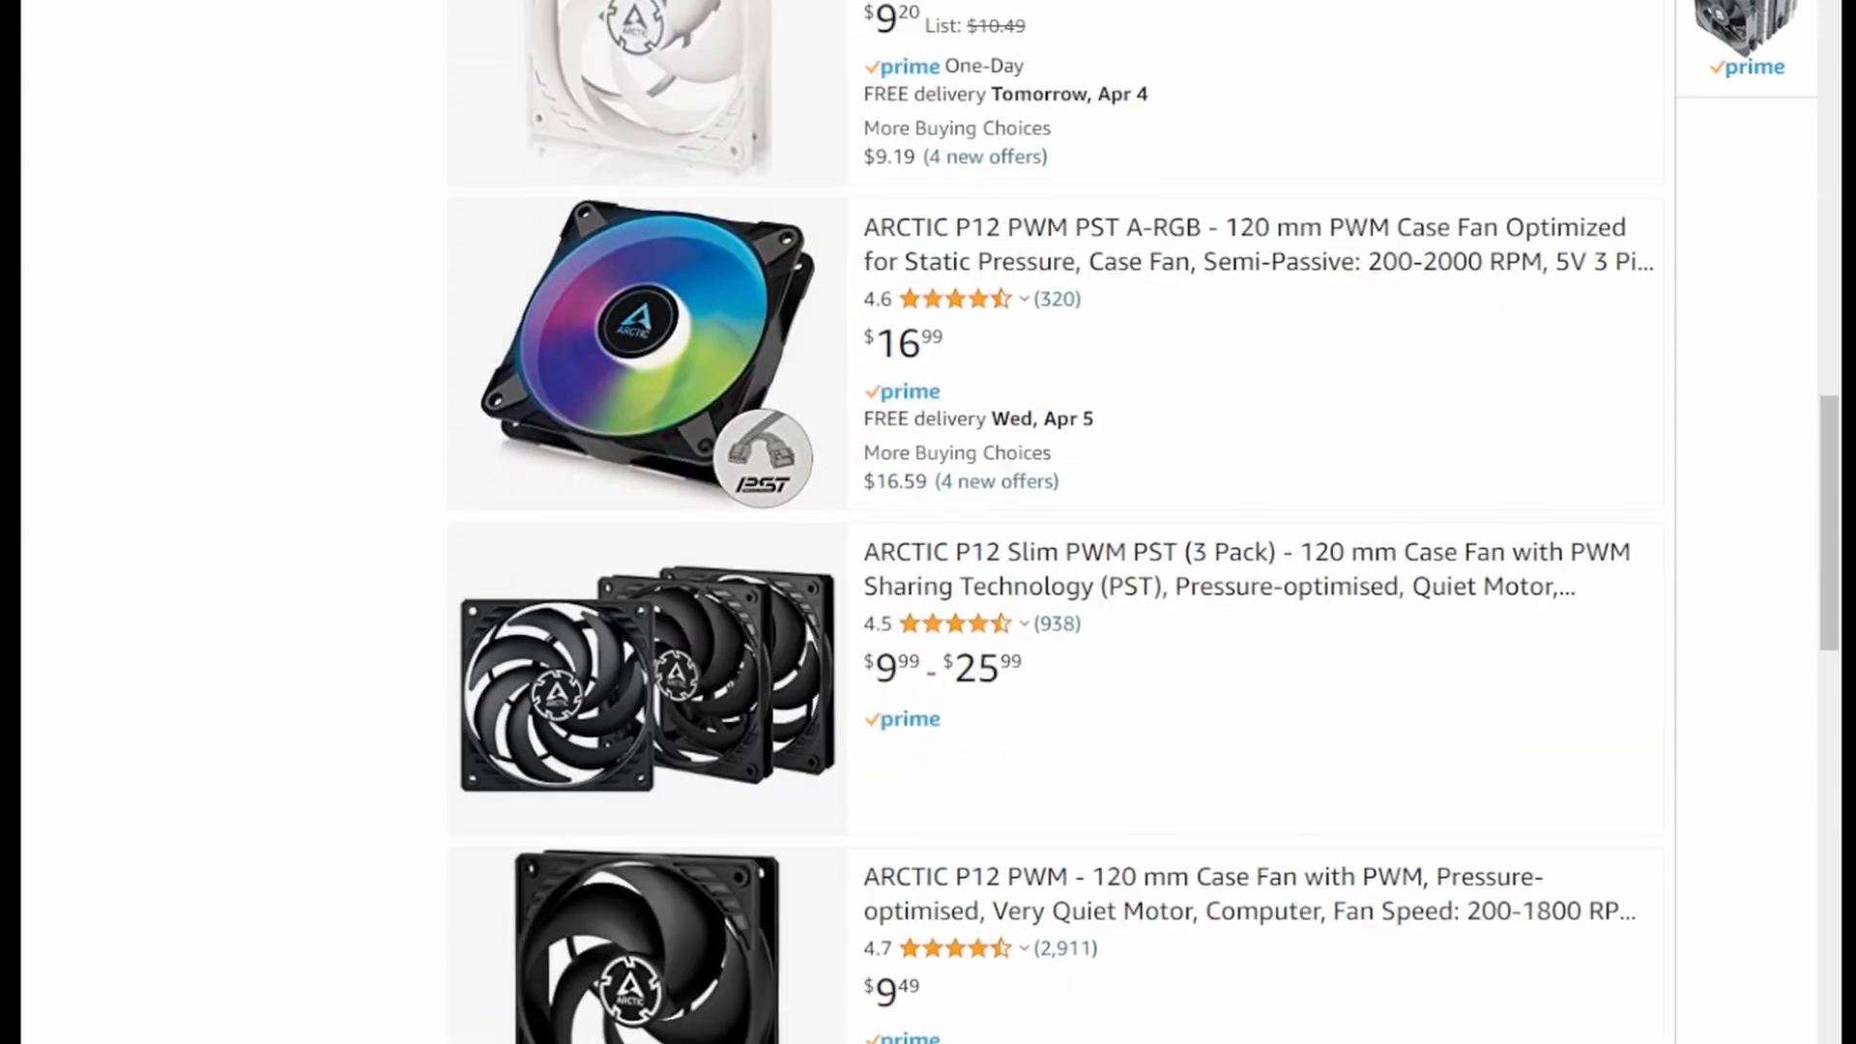
{"action": "scroll", "scroll_direction": "down", "scroll_amount": 3}
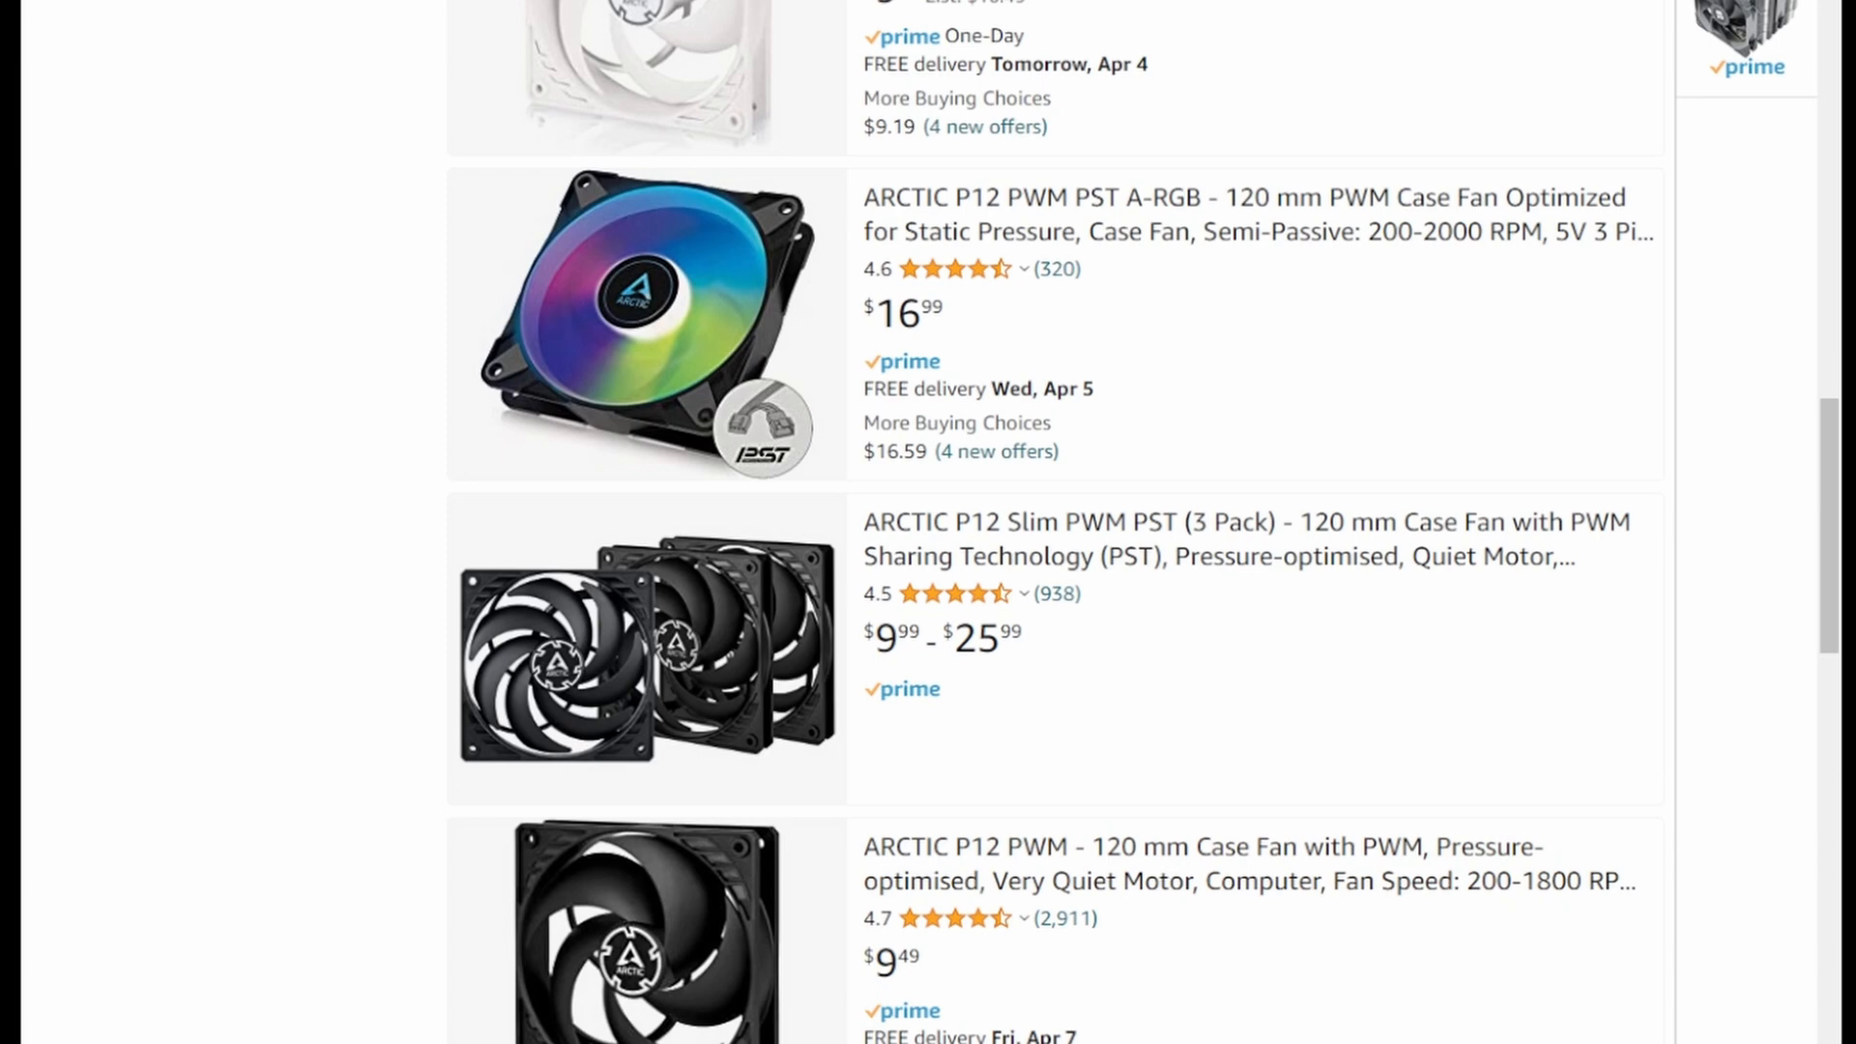
{"action": "mouse_move", "coordinate": [1184, 863]}
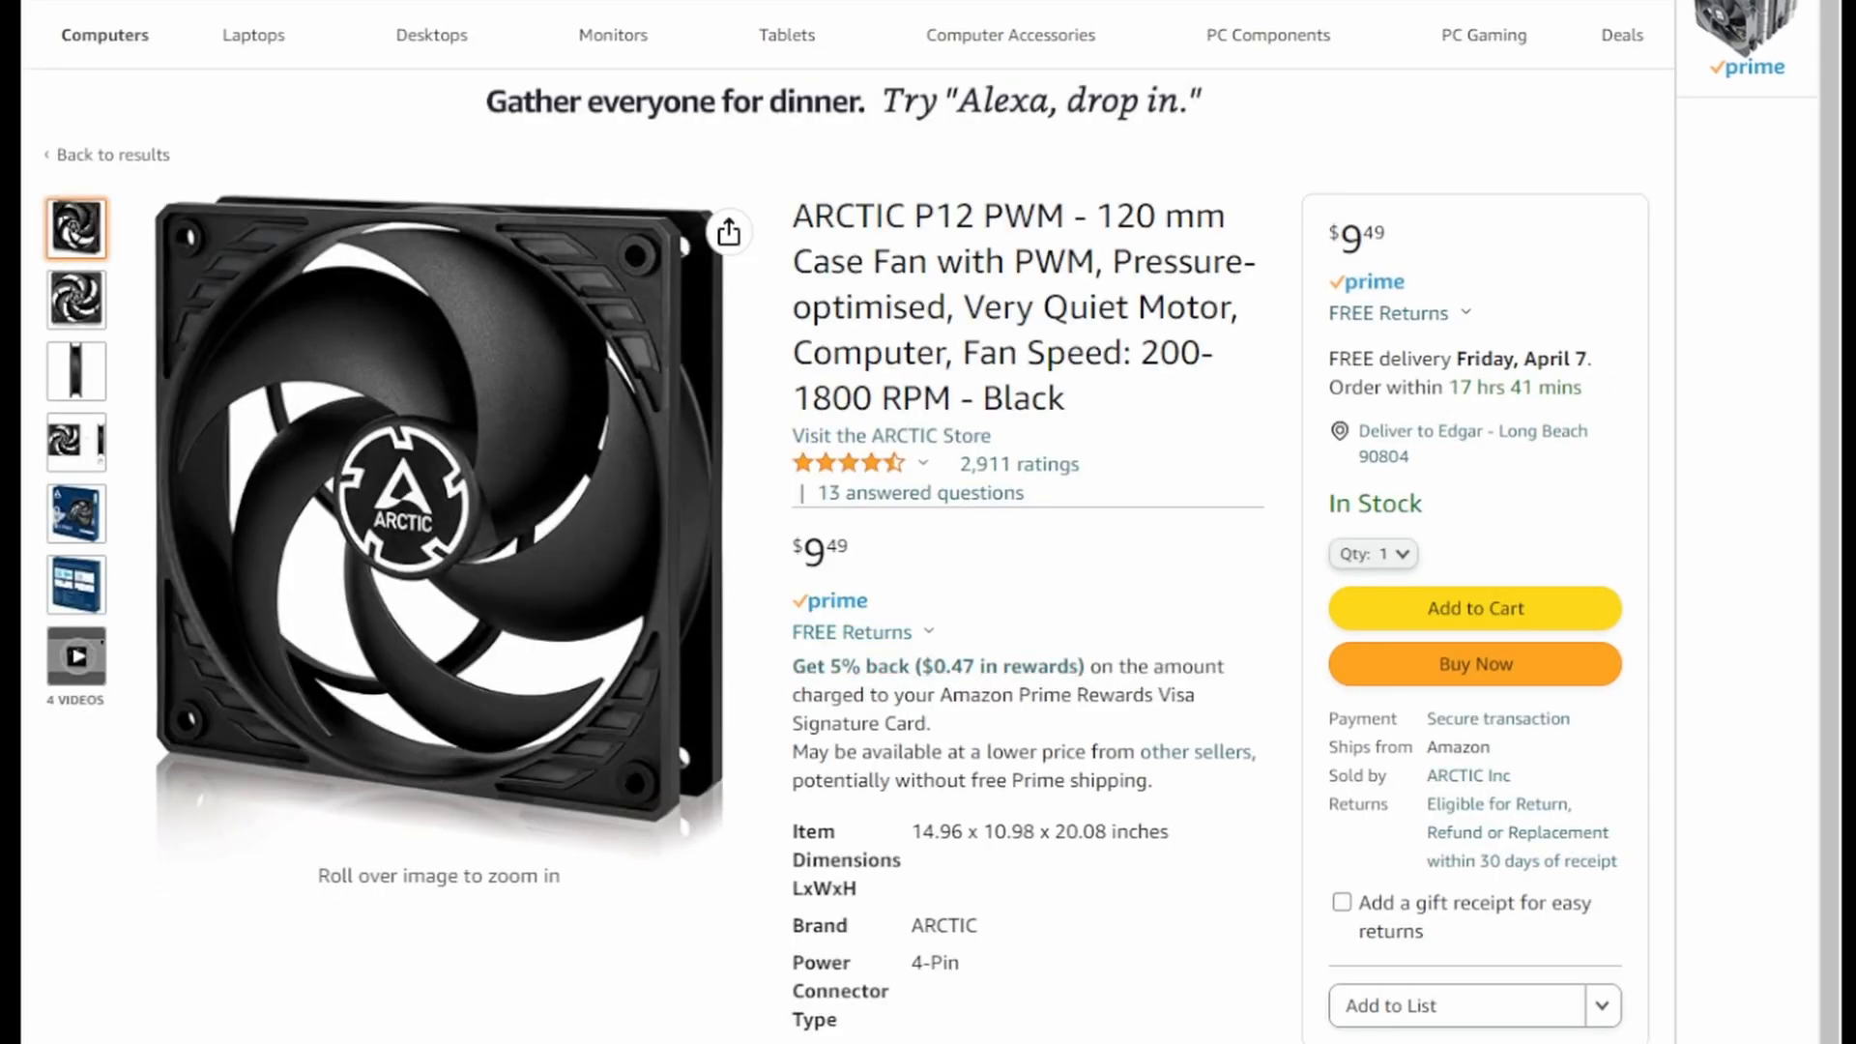
- Set the ARCTIC P12 PWM fan quantity to 2 and add it to the cart
{"action": "left_click", "coordinate": [1372, 553]}
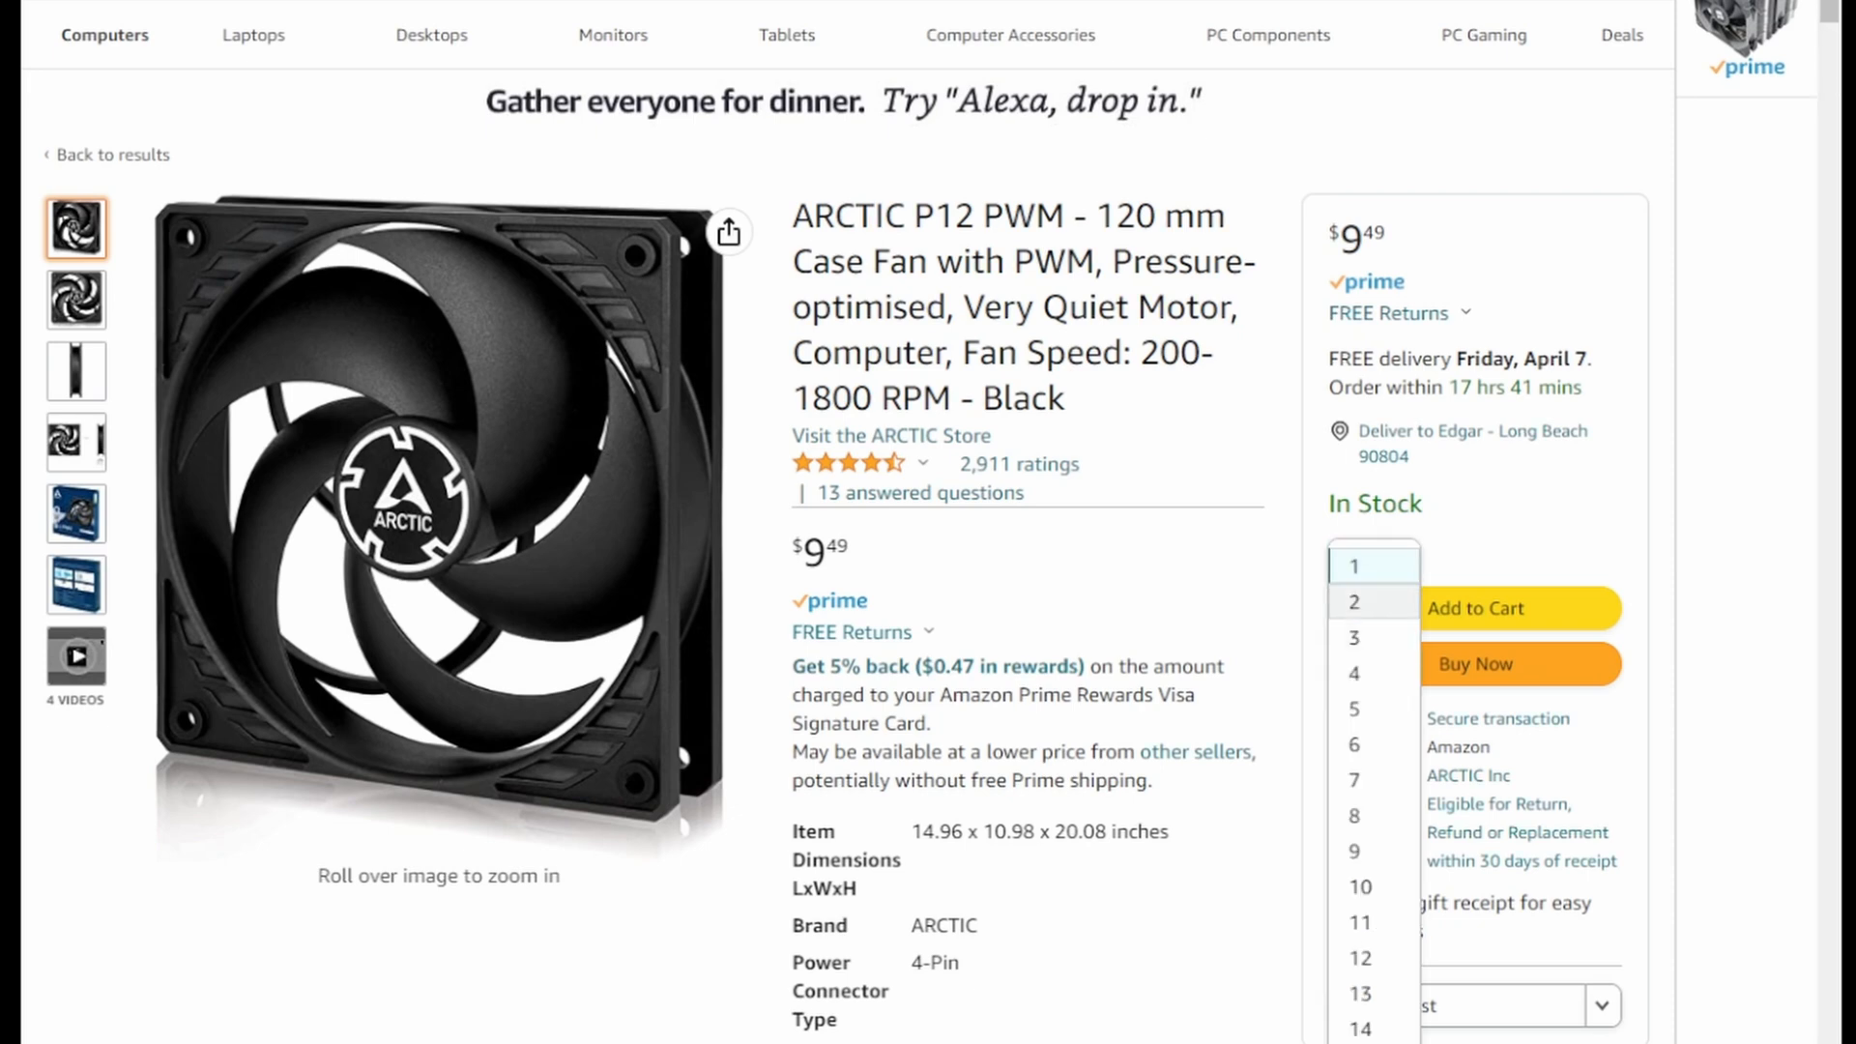
{"action": "left_click", "coordinate": [1361, 602]}
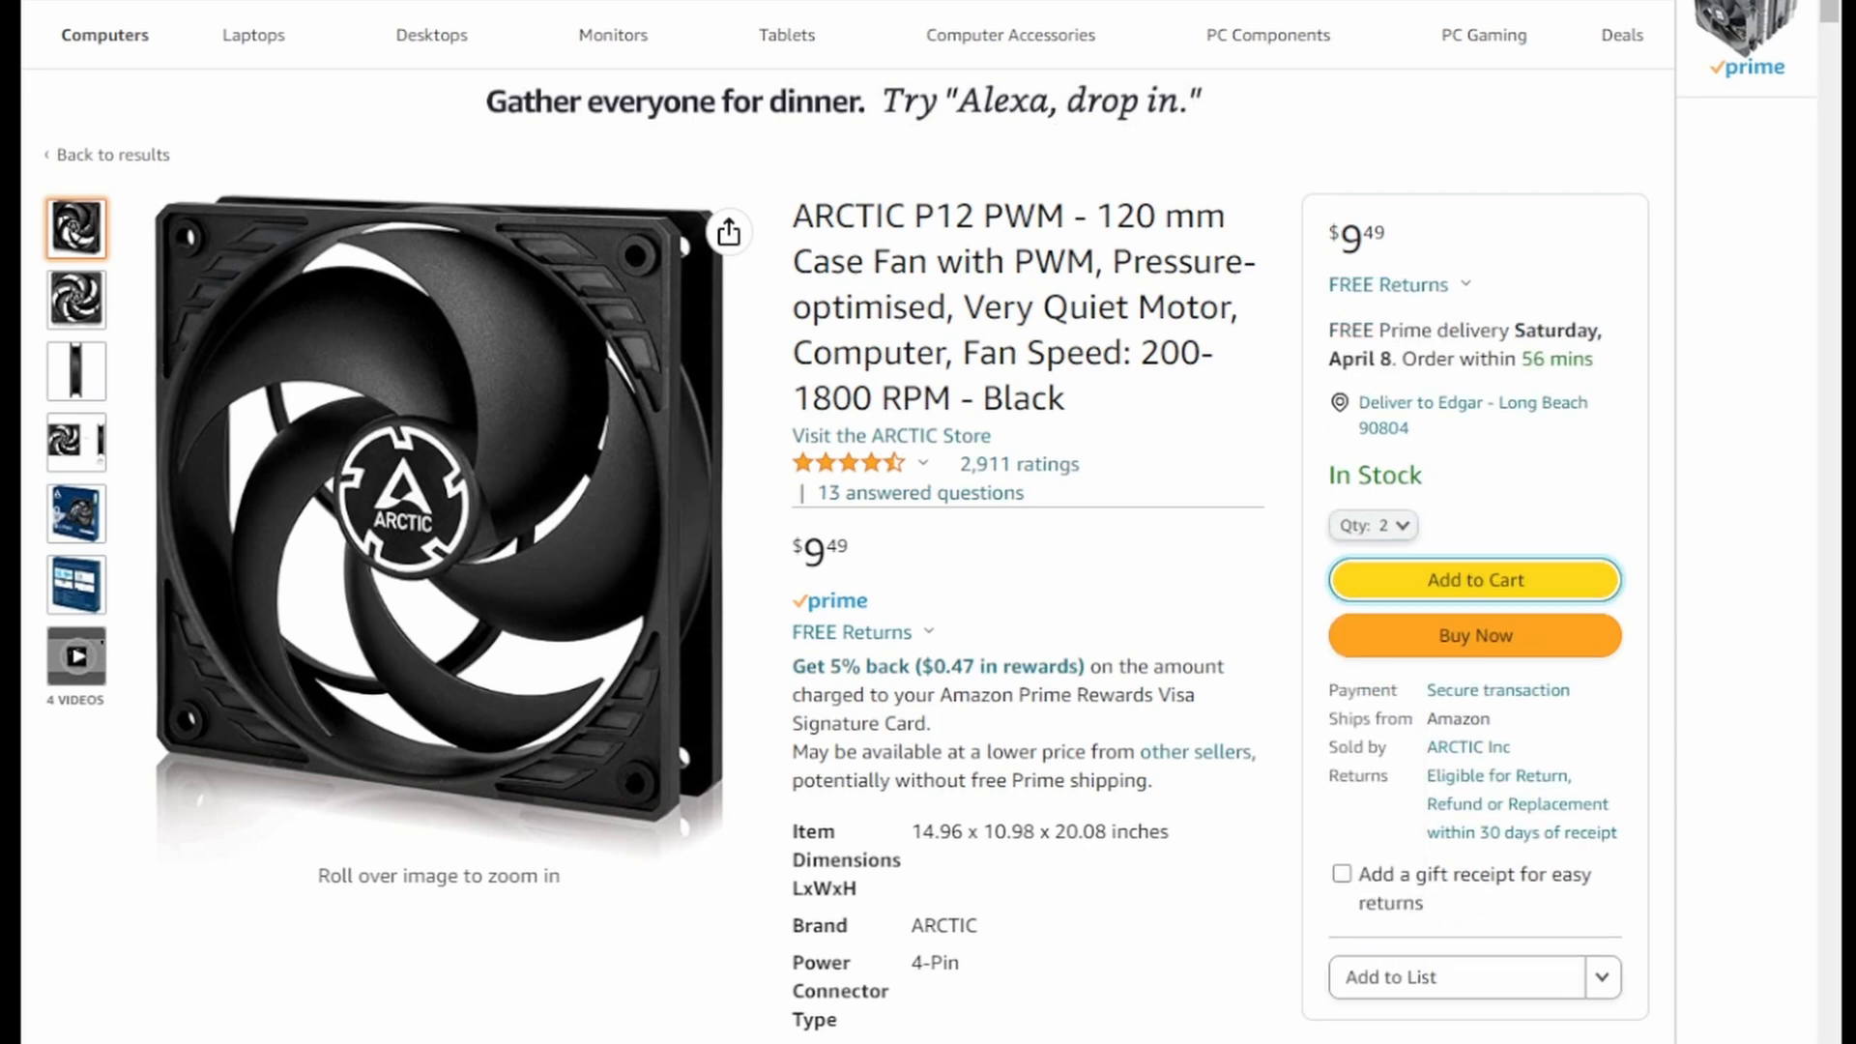
{"action": "left_click", "coordinate": [1474, 580]}
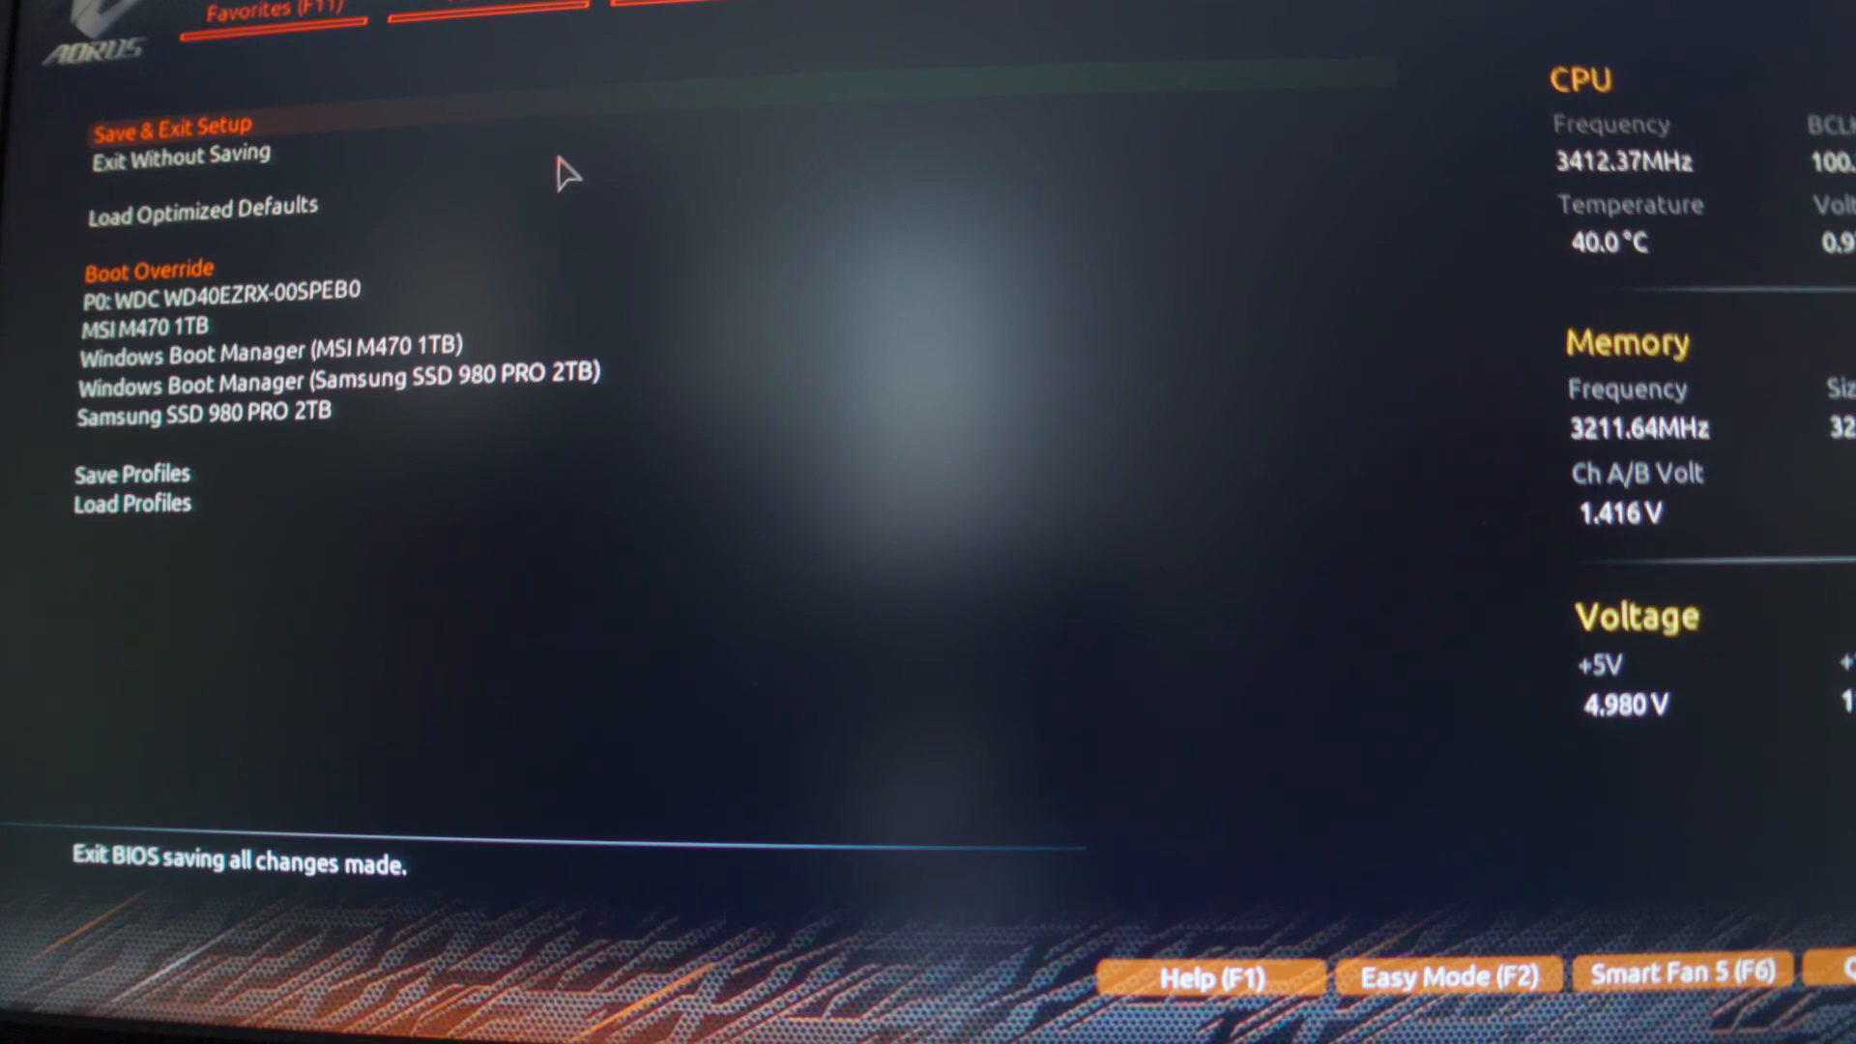
{"action": "mouse_move", "coordinate": [192, 368]}
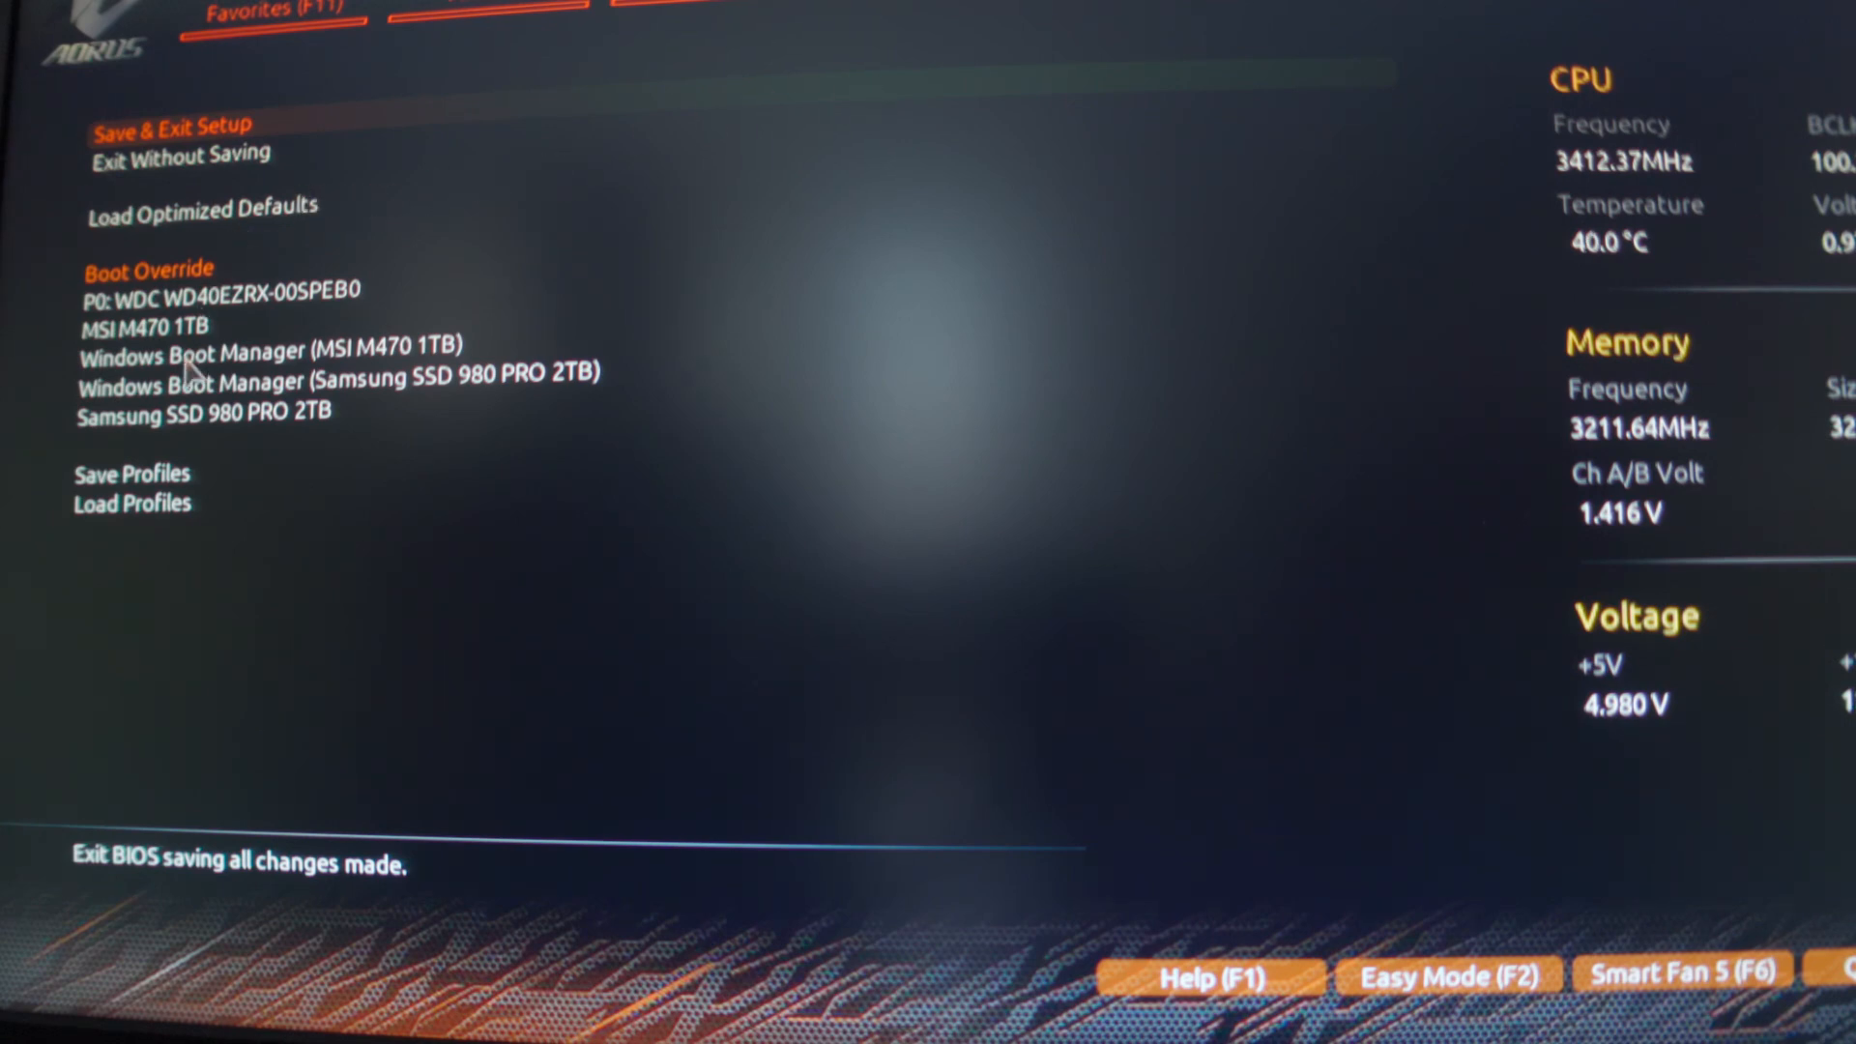
{"action": "mouse_move", "coordinate": [154, 485]}
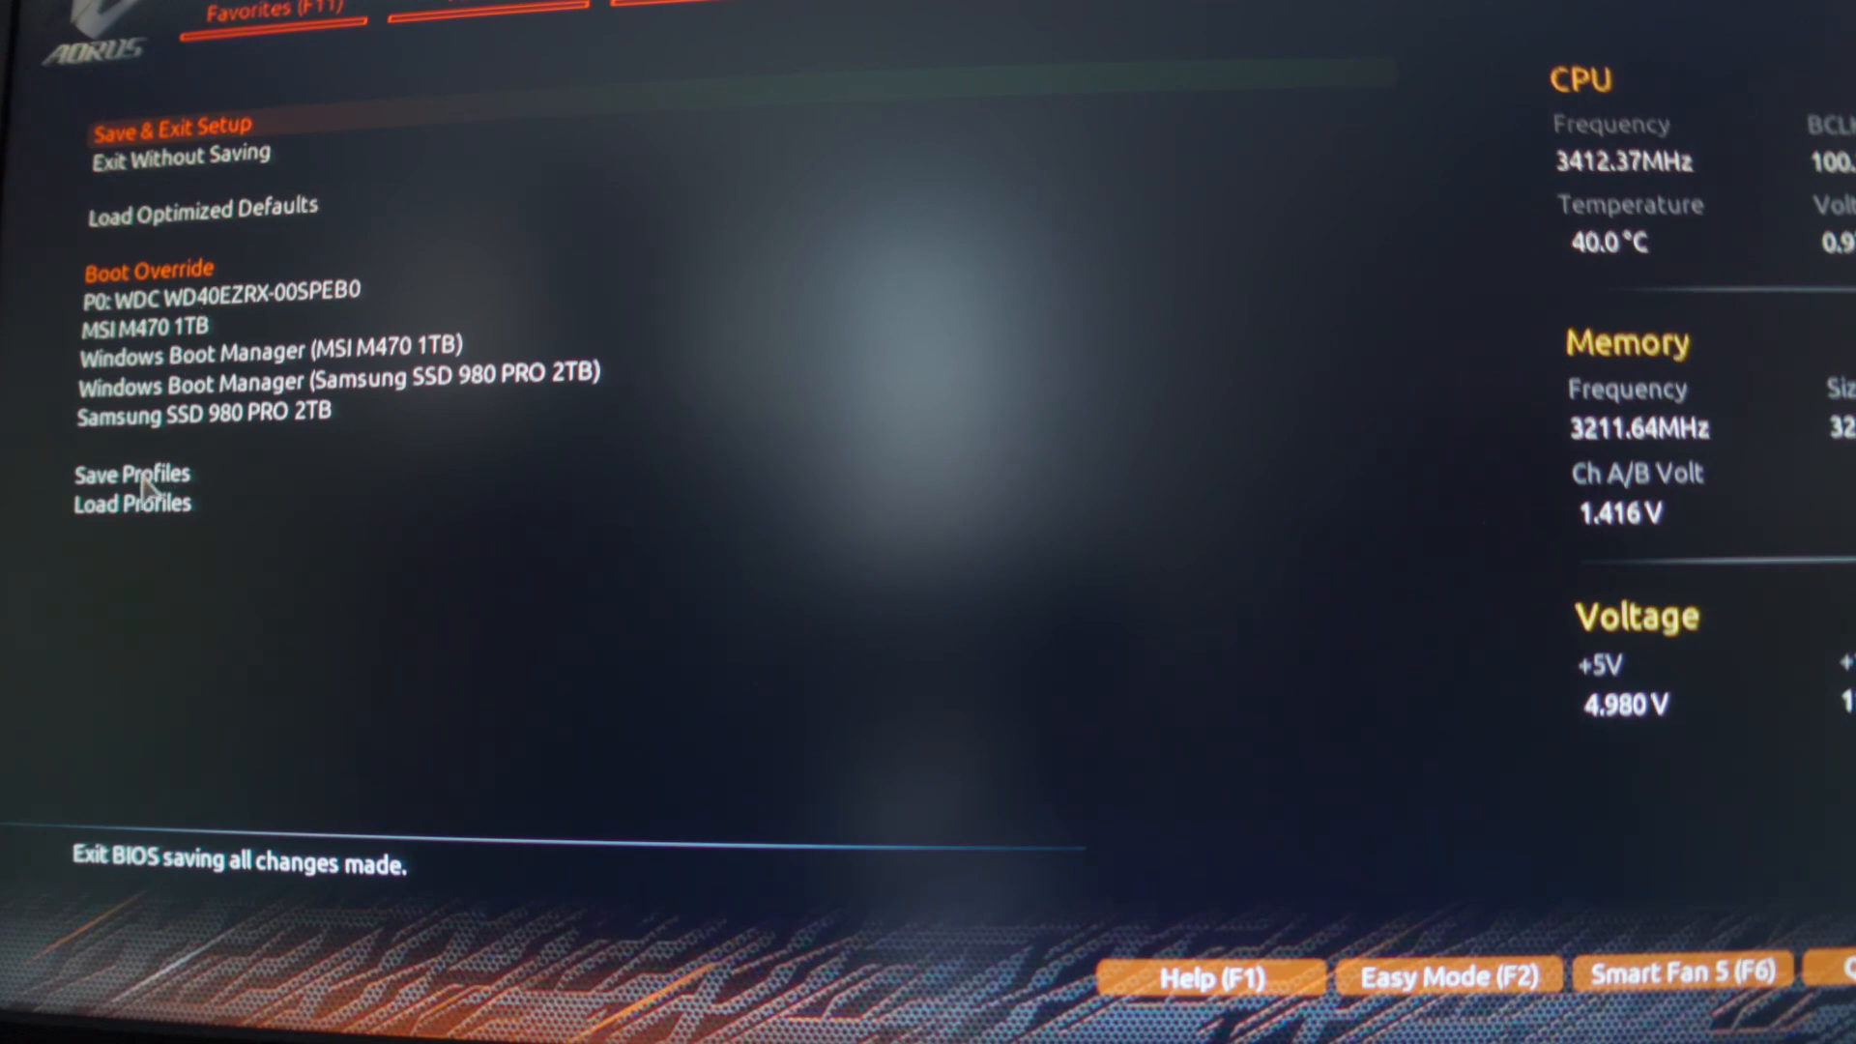
- Save current settings into empty Profile 5 named 'Last best' and confirm the saved notice
{"action": "left_click", "coordinate": [132, 474]}
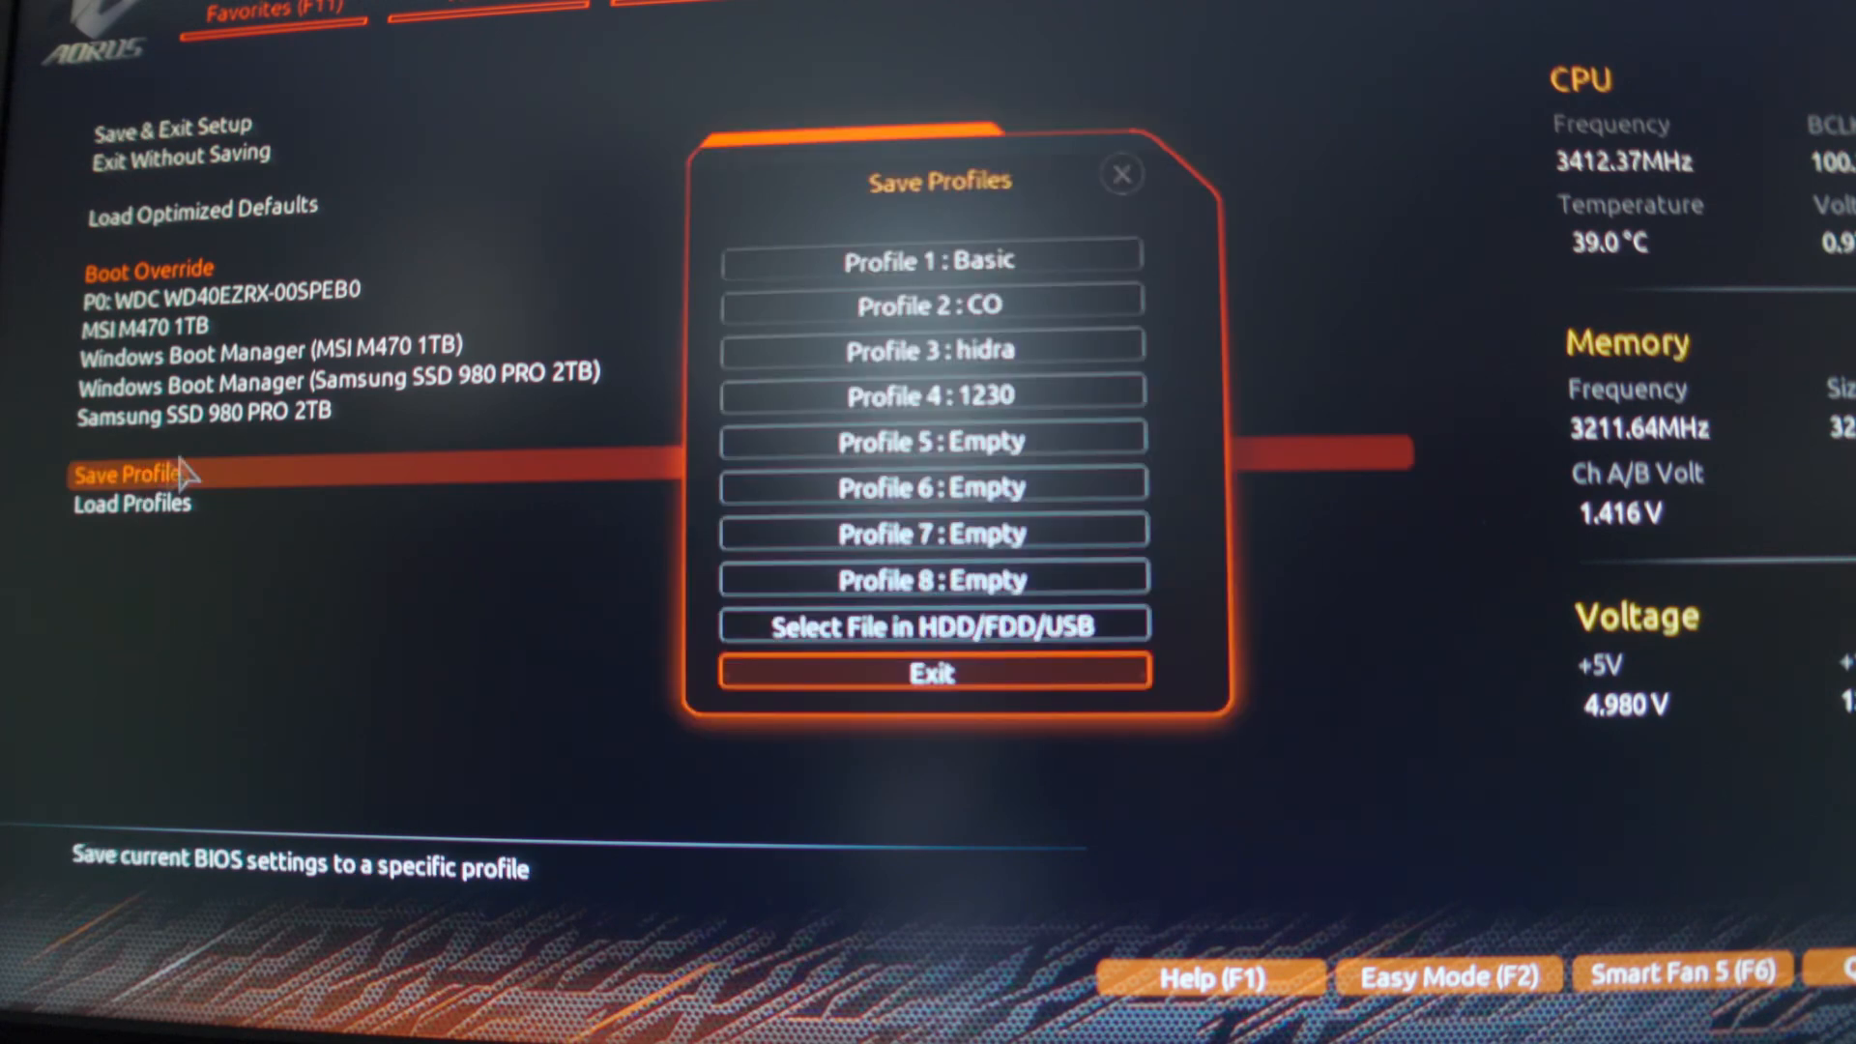
{"action": "mouse_move", "coordinate": [930, 441]}
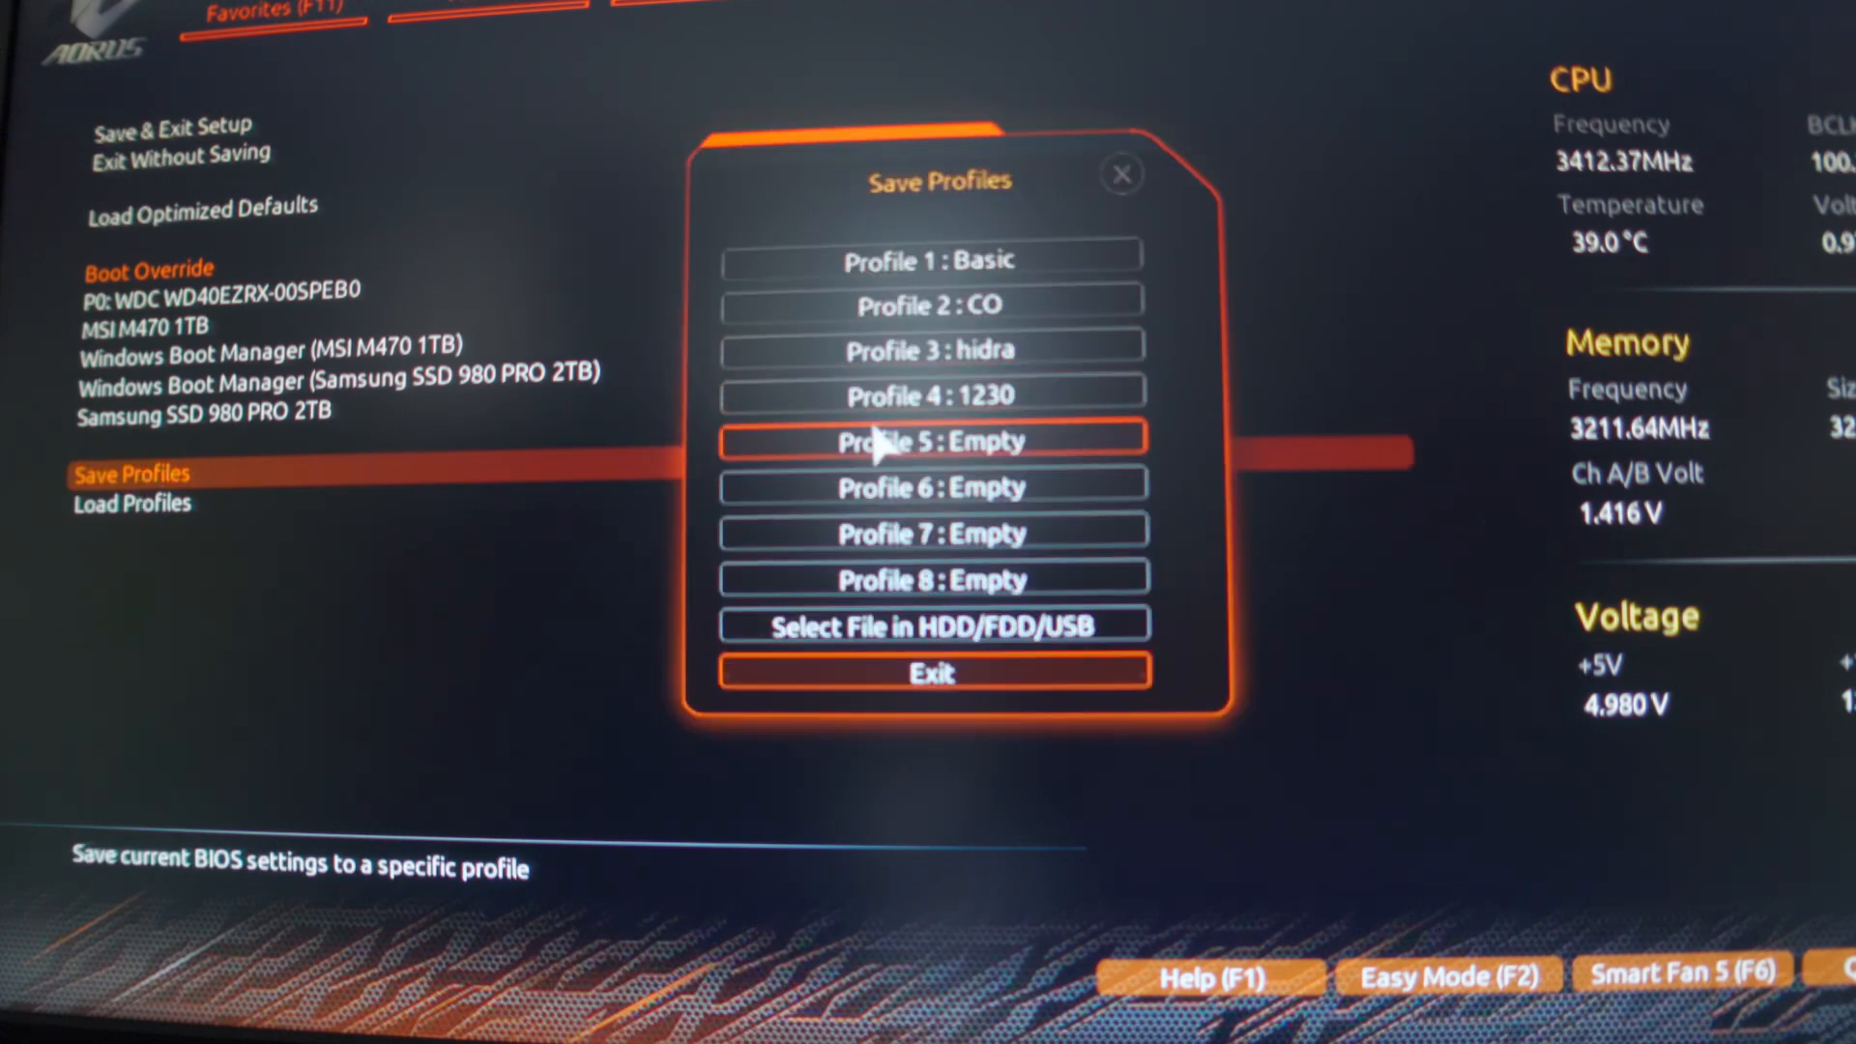
{"action": "left_click", "coordinate": [930, 442]}
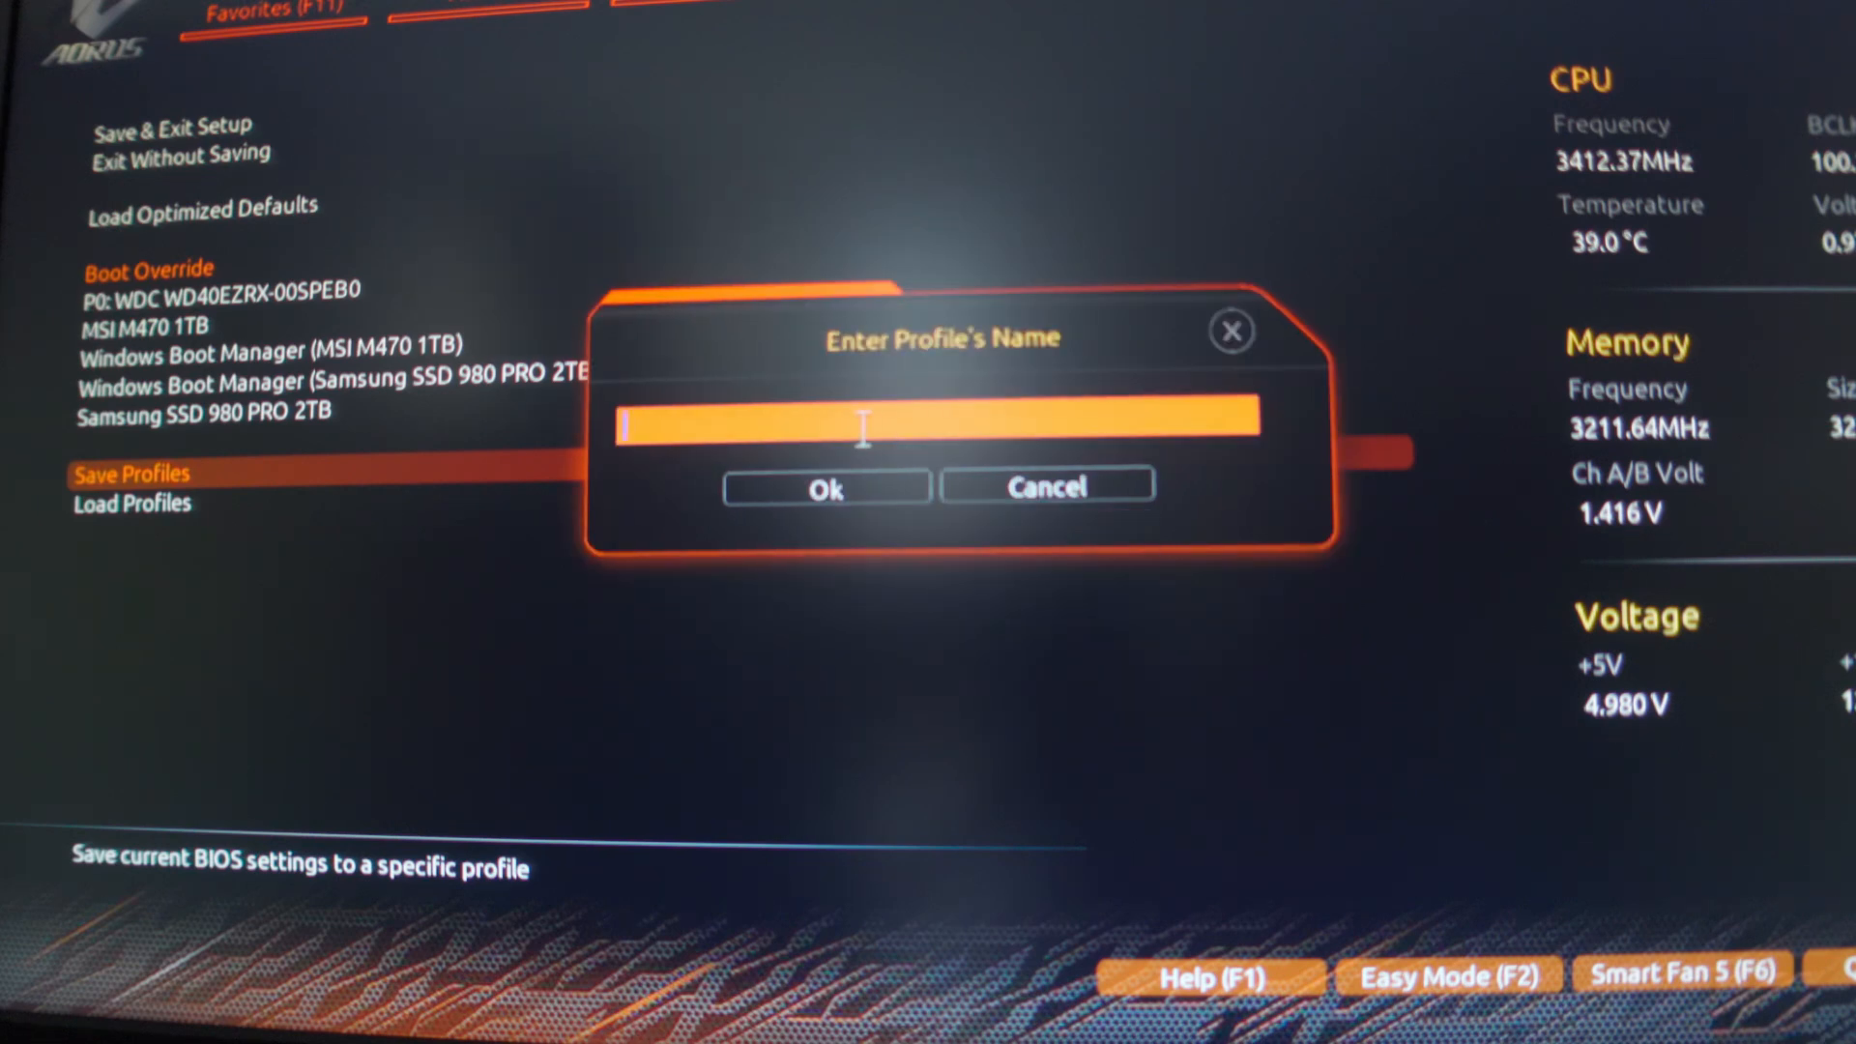
{"action": "type", "text": "Last"}
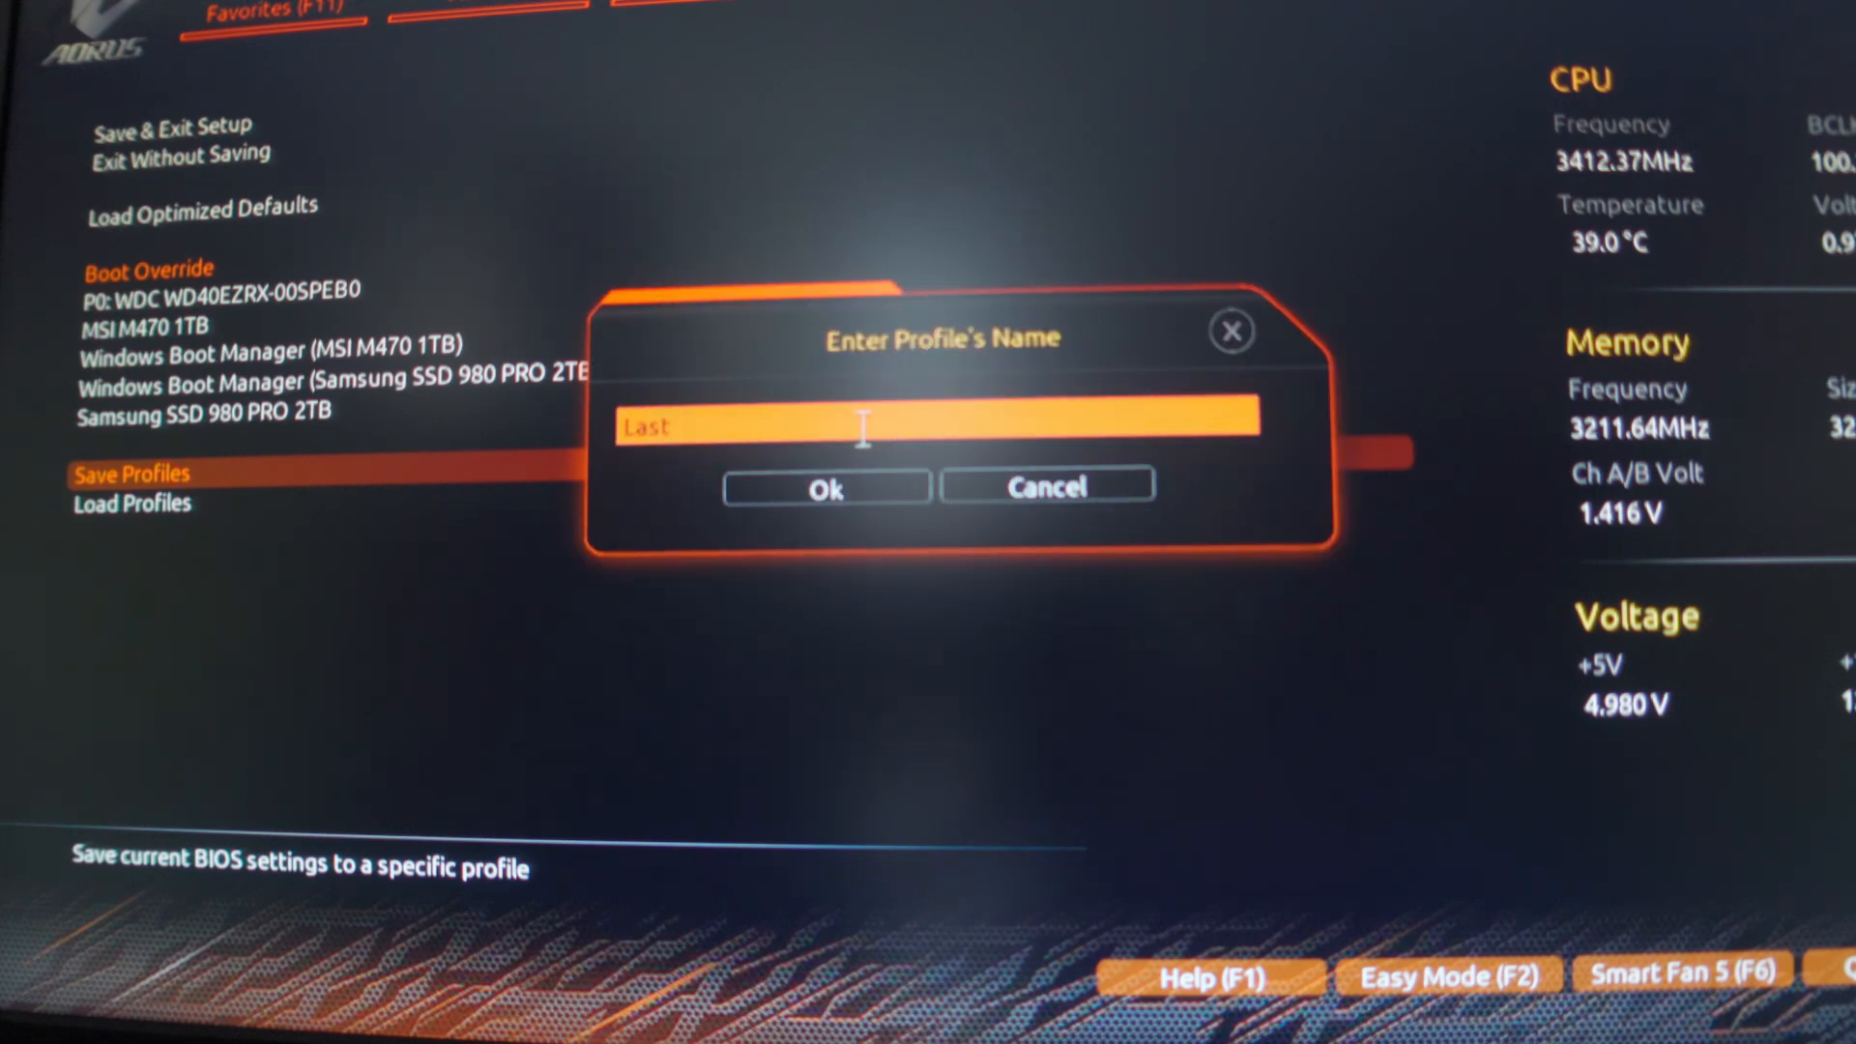
{"action": "type", "text": "best"}
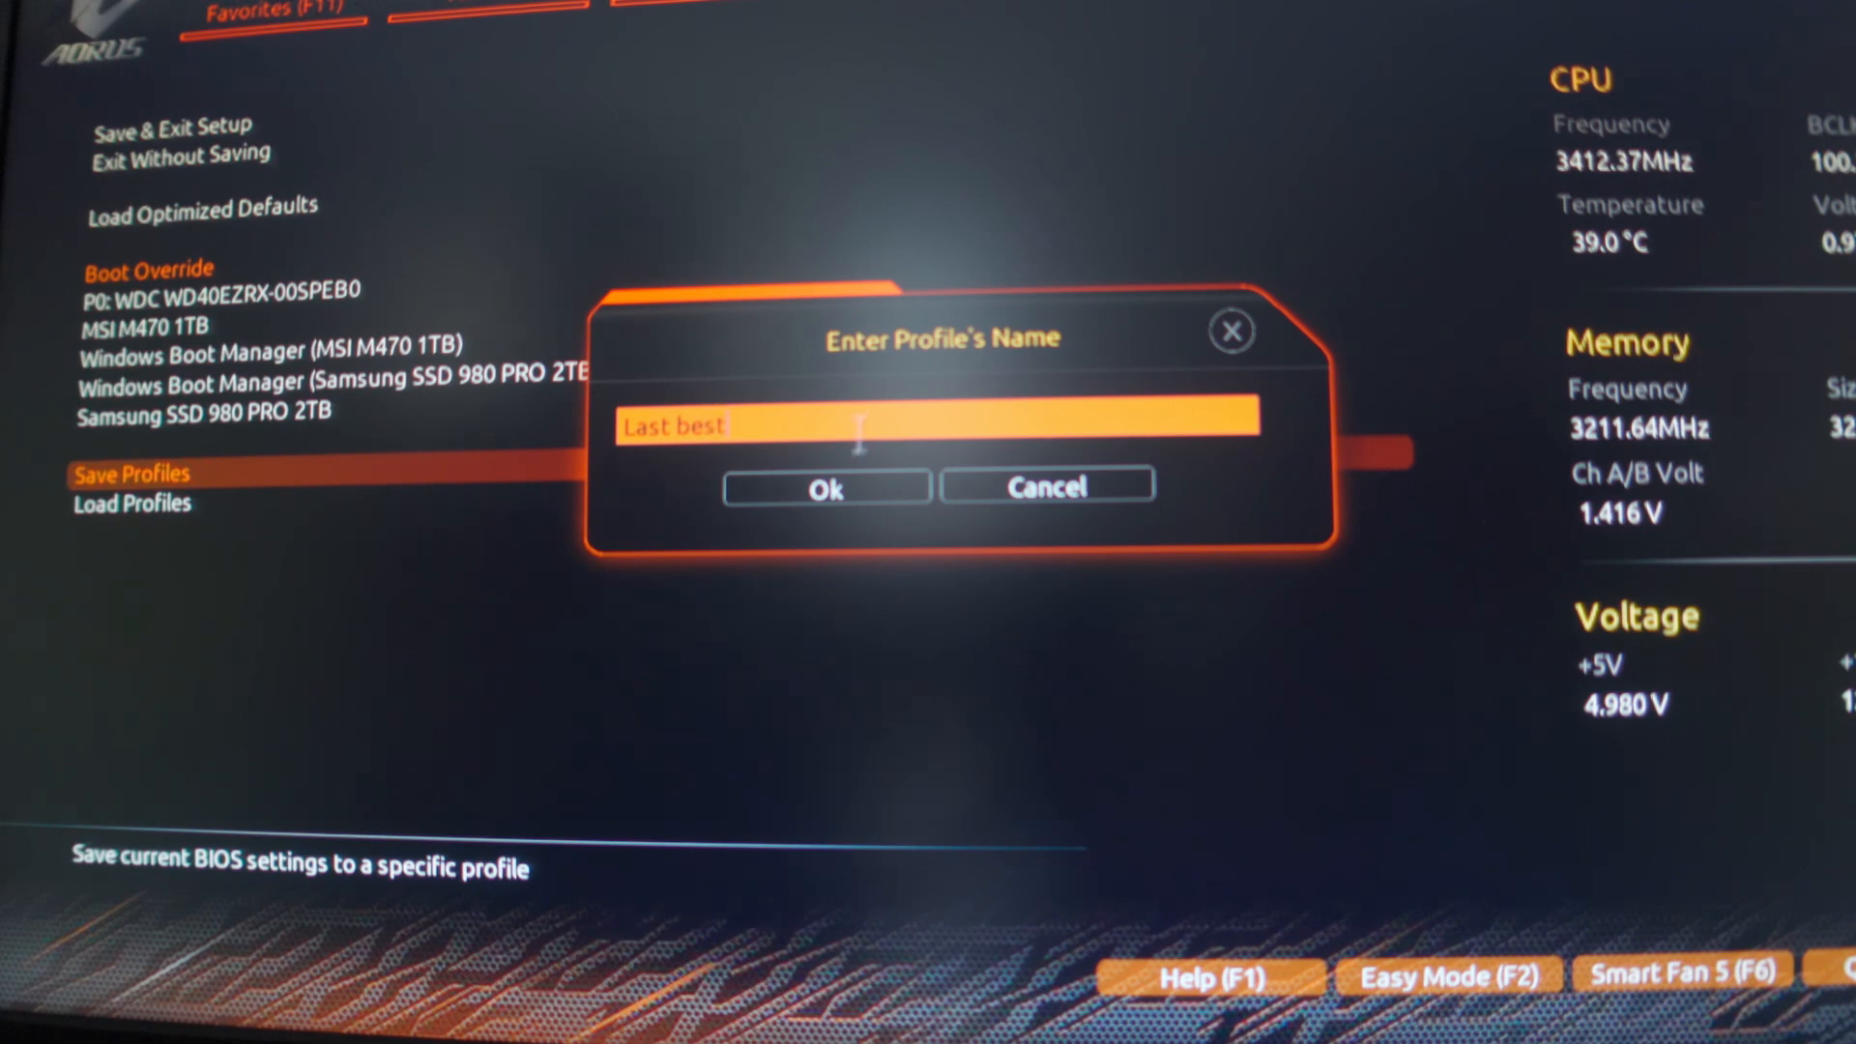
{"action": "left_click", "coordinate": [825, 487]}
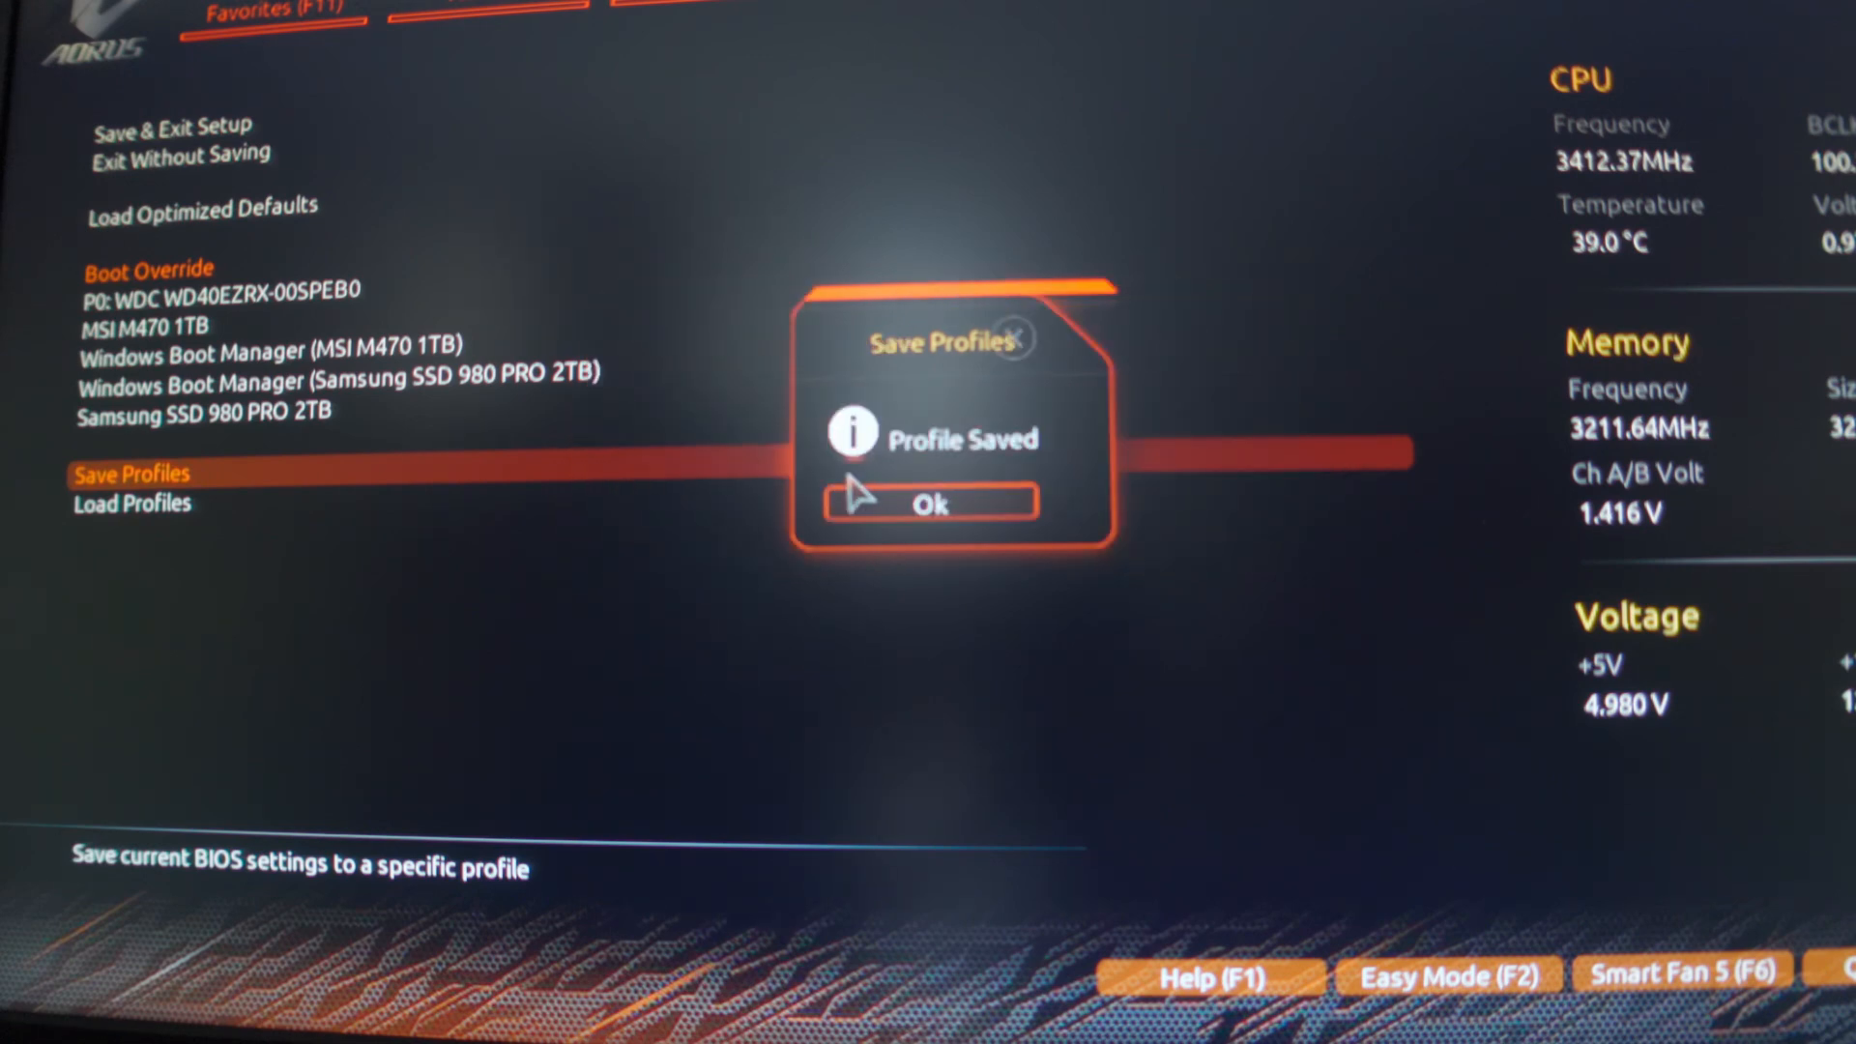
{"action": "left_click", "coordinate": [929, 502]}
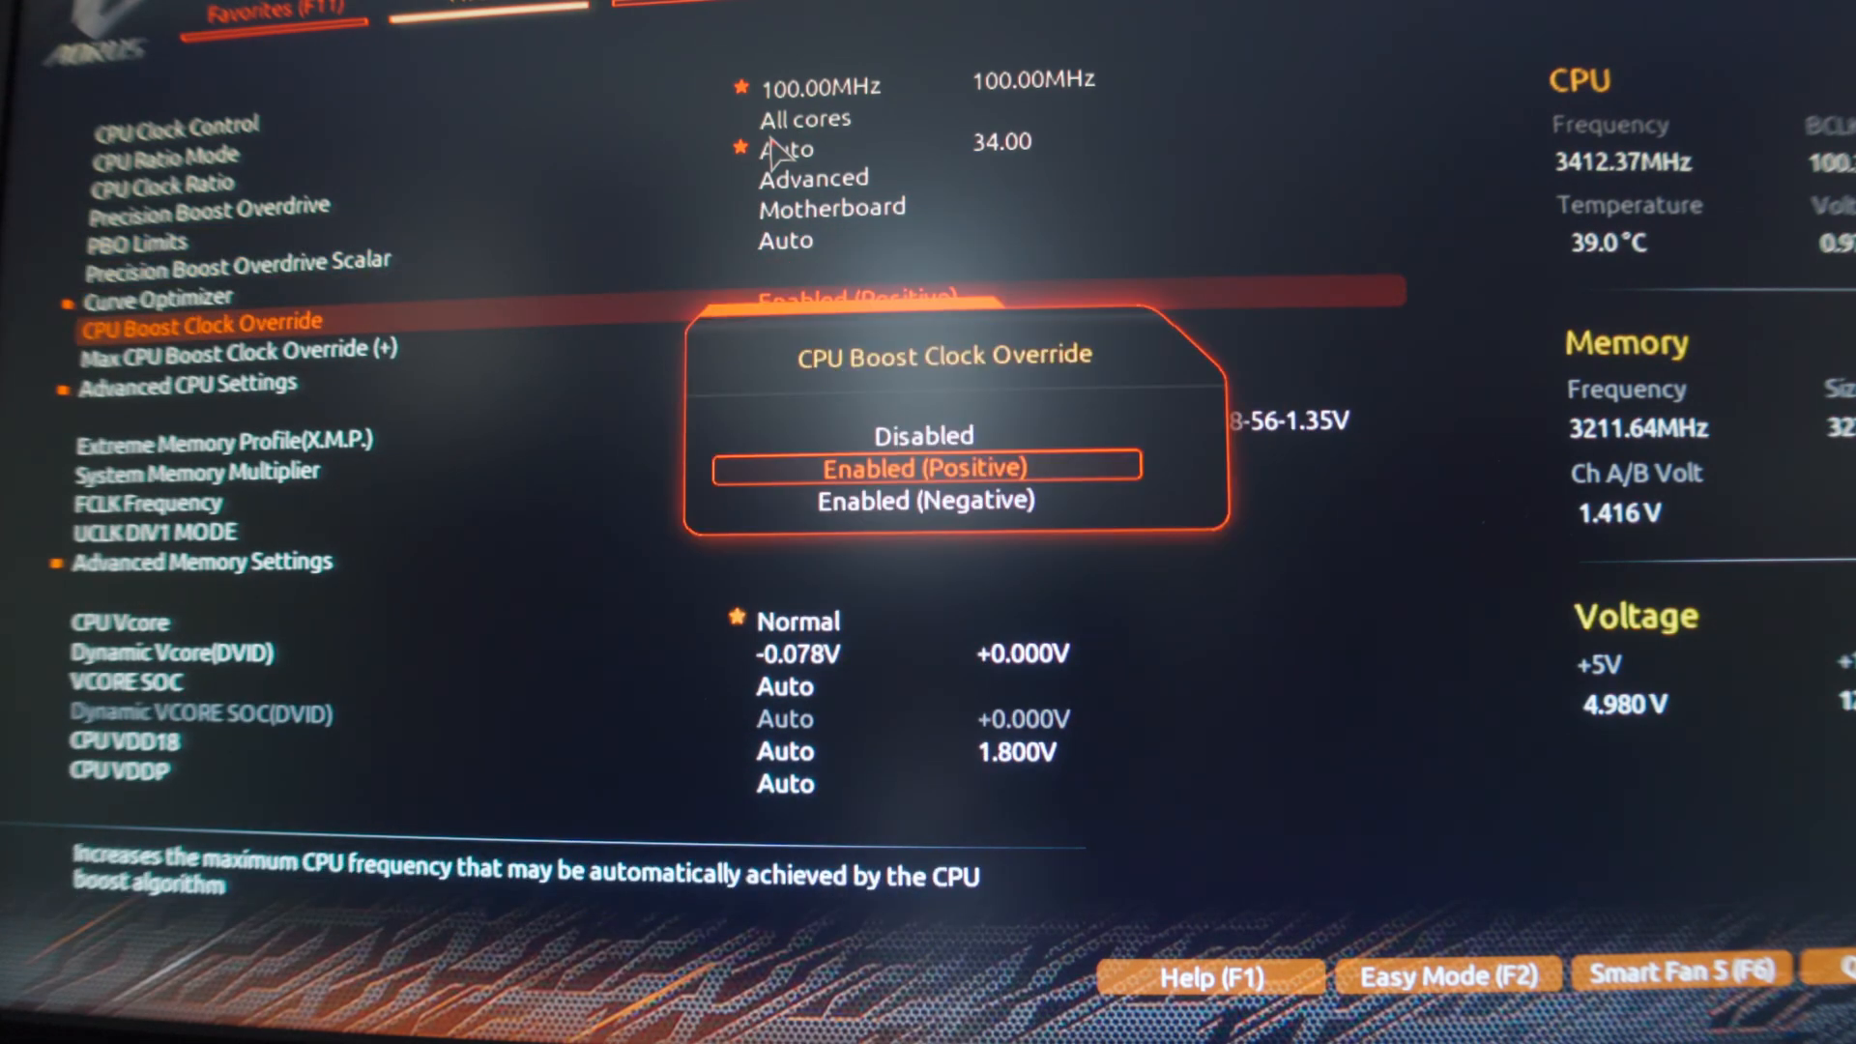
- Set CPU Boost Clock Override to Disabled and return CPU Vcore to Auto (+0.000V offset)
{"action": "left_click", "coordinate": [923, 434]}
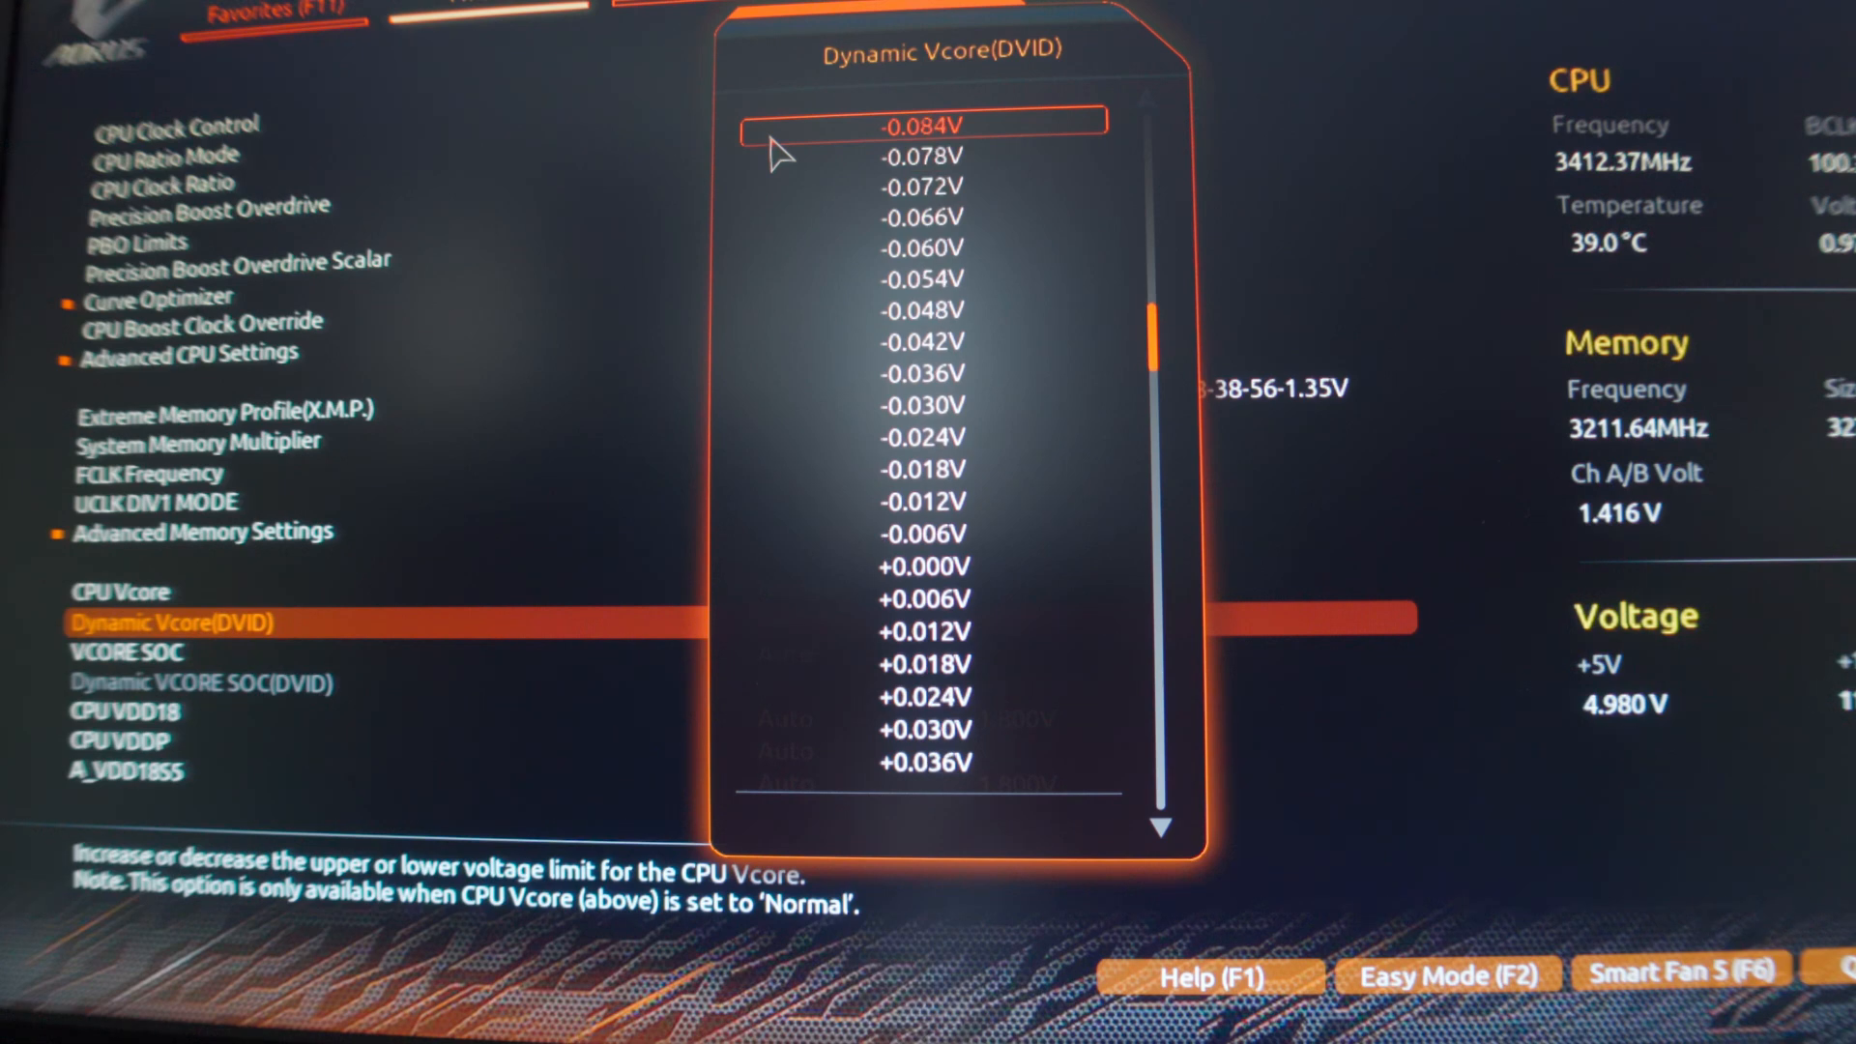
{"action": "scroll", "scroll_direction": "down", "scroll_amount": 3}
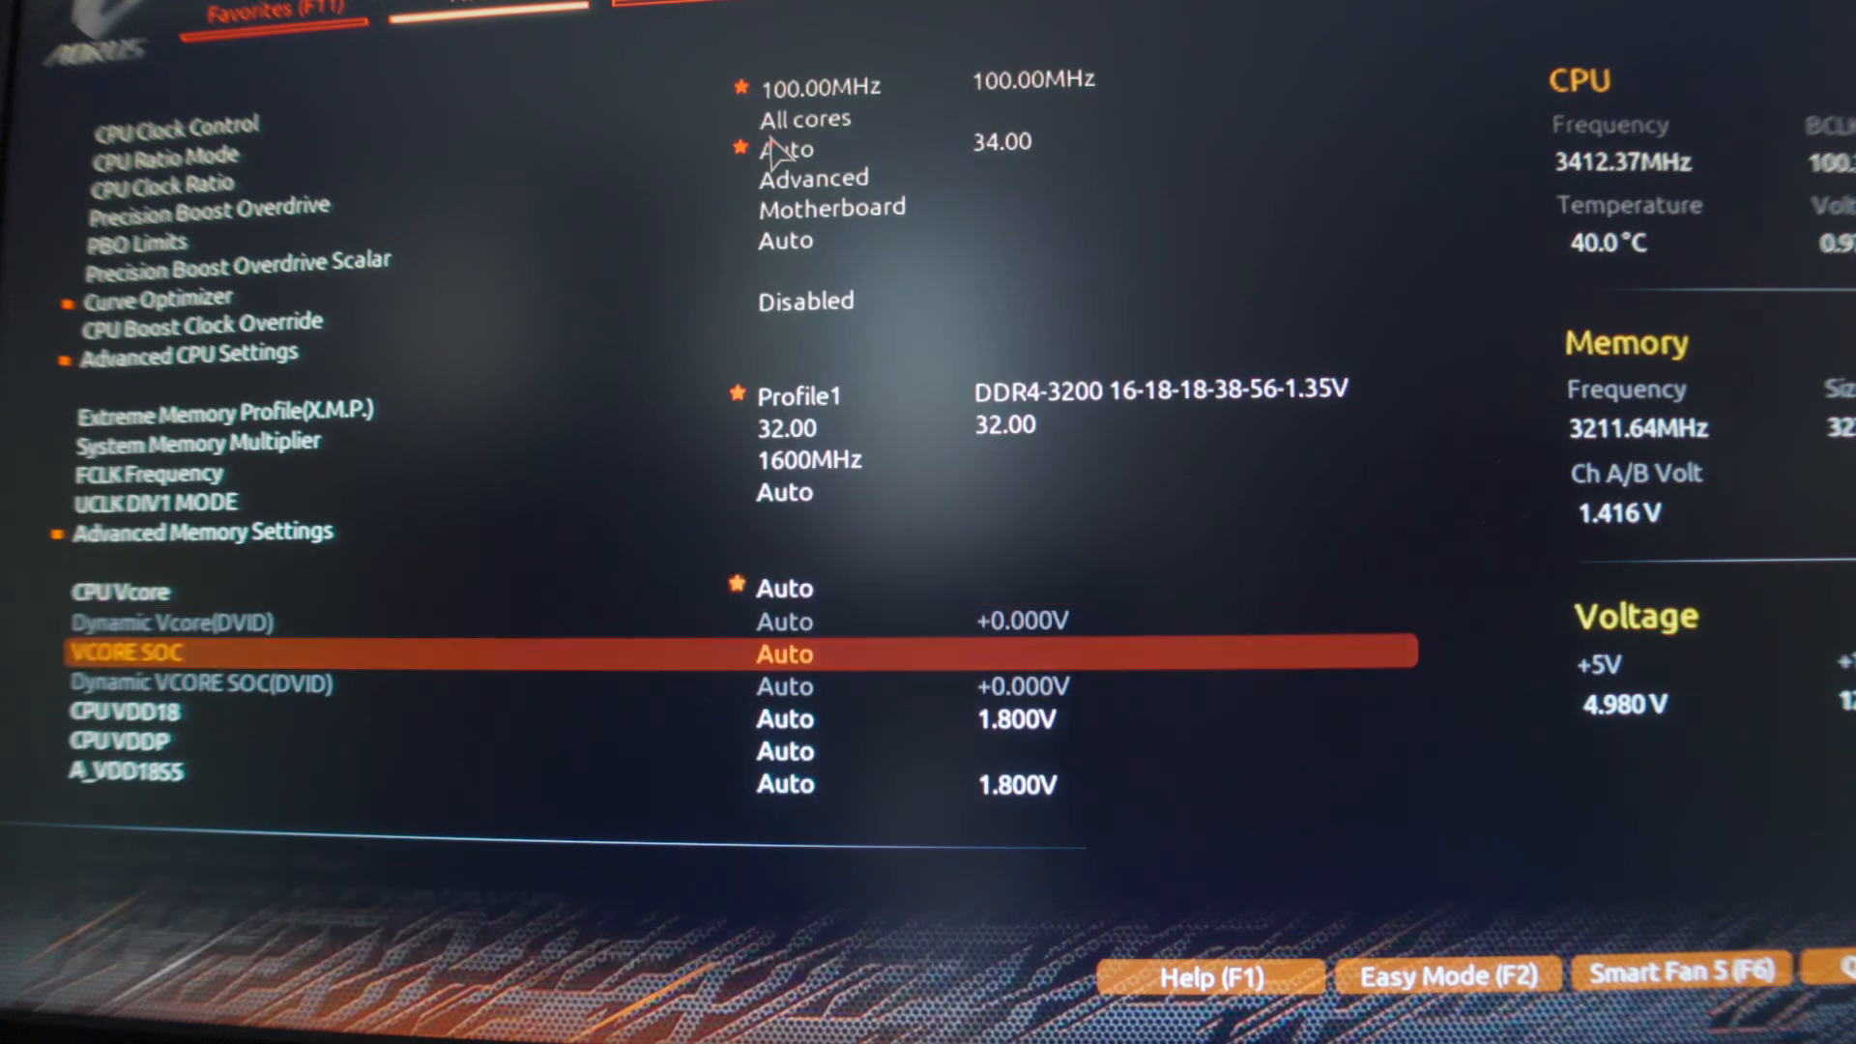
{"action": "scroll", "scroll_direction": "down", "scroll_amount": 3}
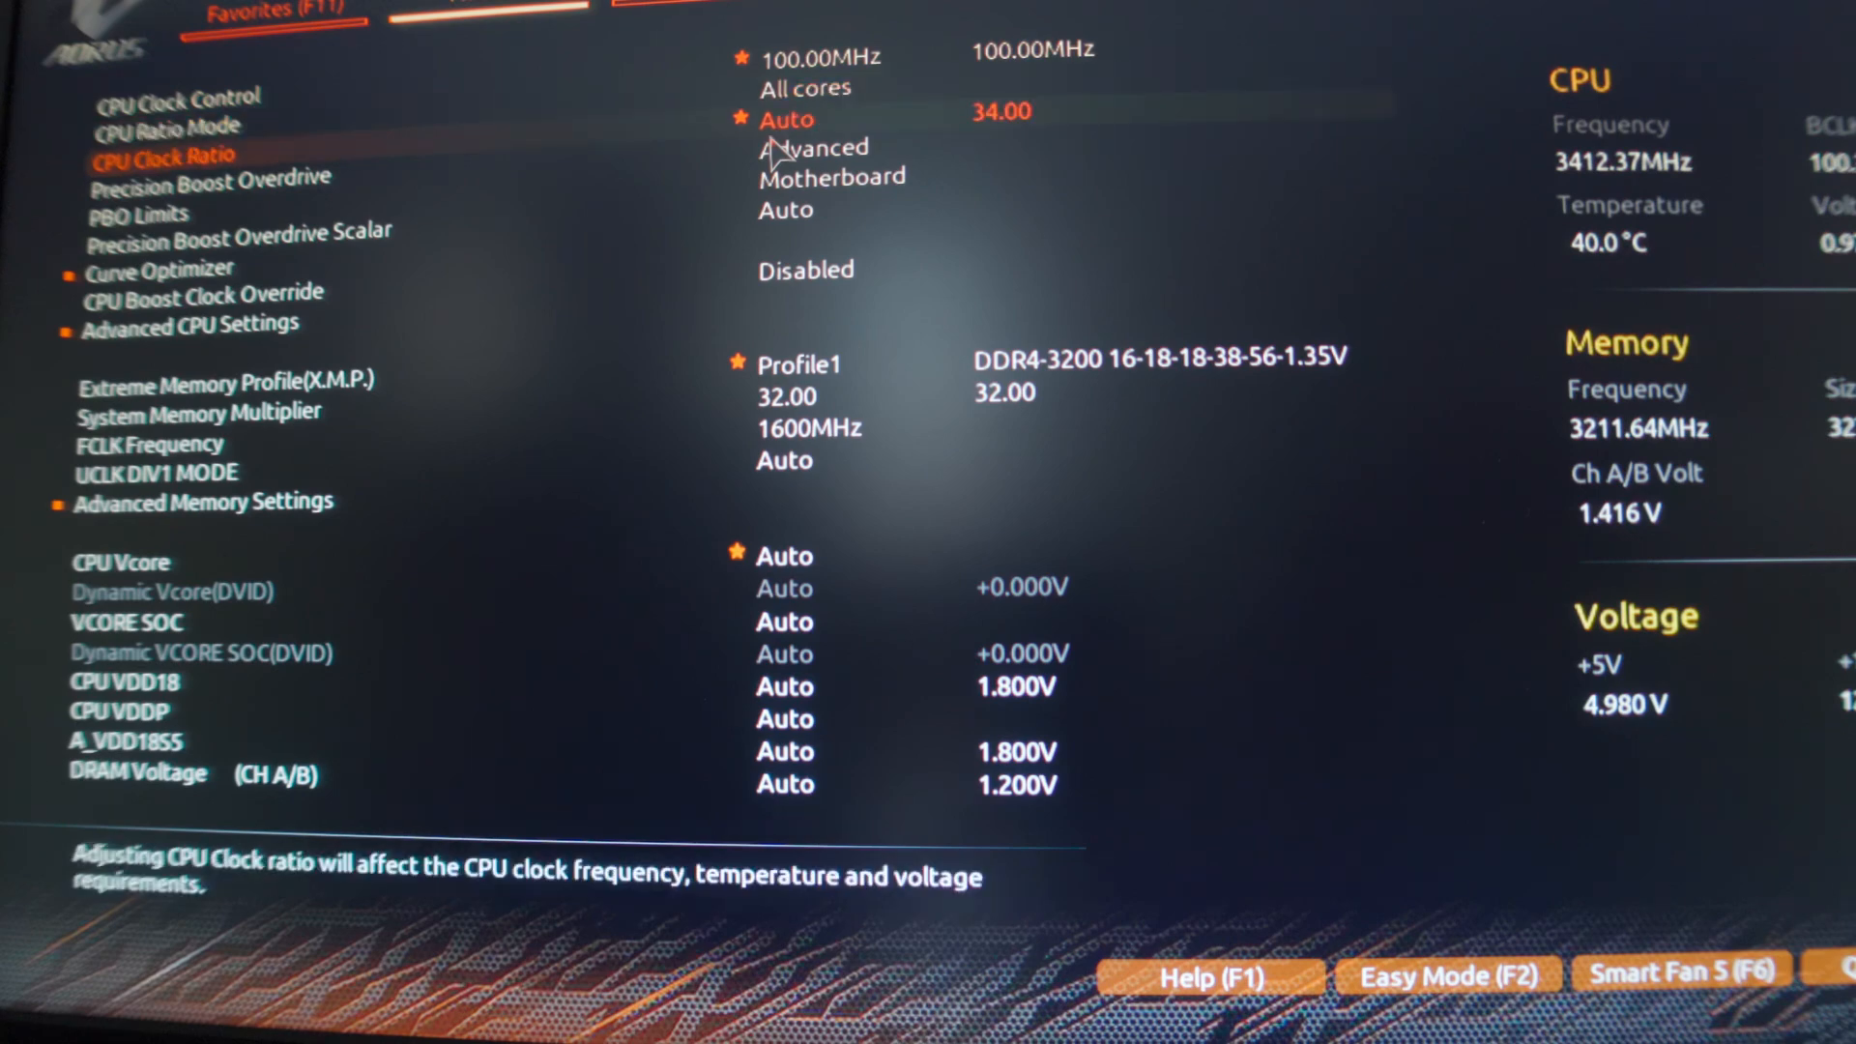
{"action": "left_click", "coordinate": [237, 232]}
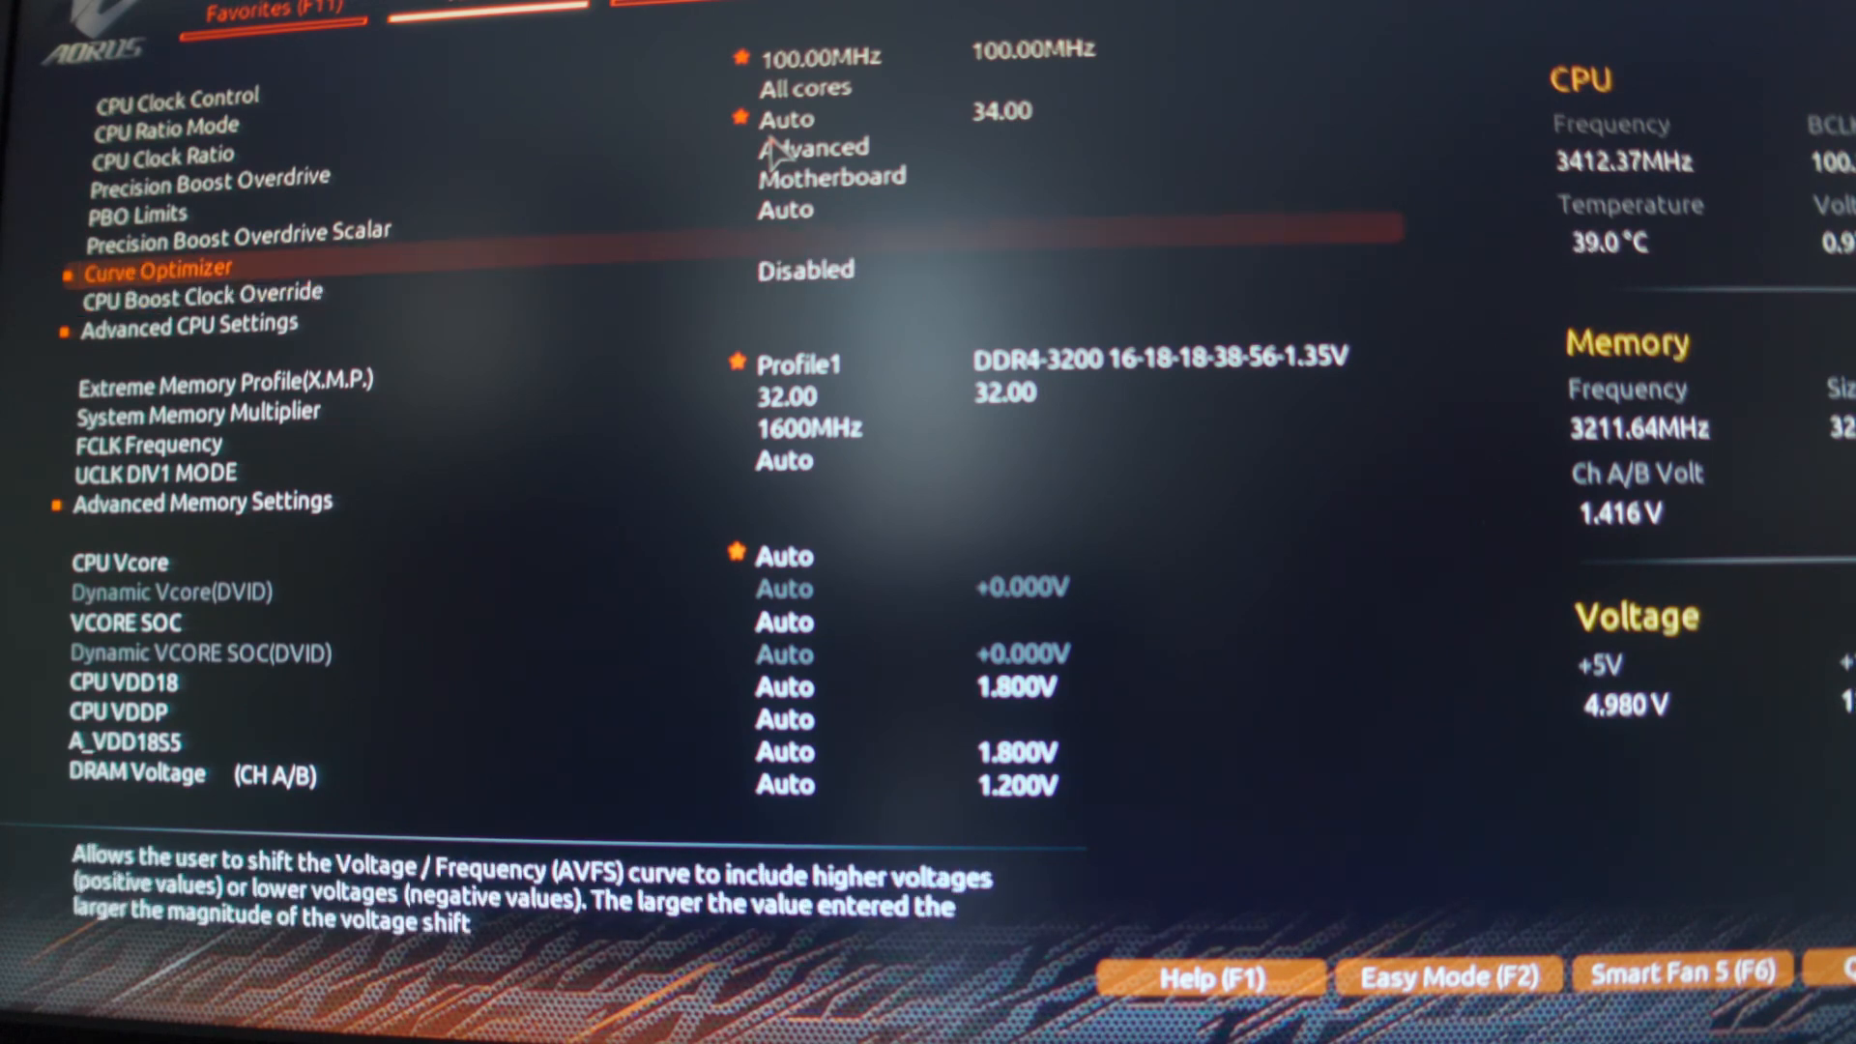
- Set Curve Optimizer Per Core to Disabled, then choose Save & Exit Setup
{"action": "left_click", "coordinate": [151, 269]}
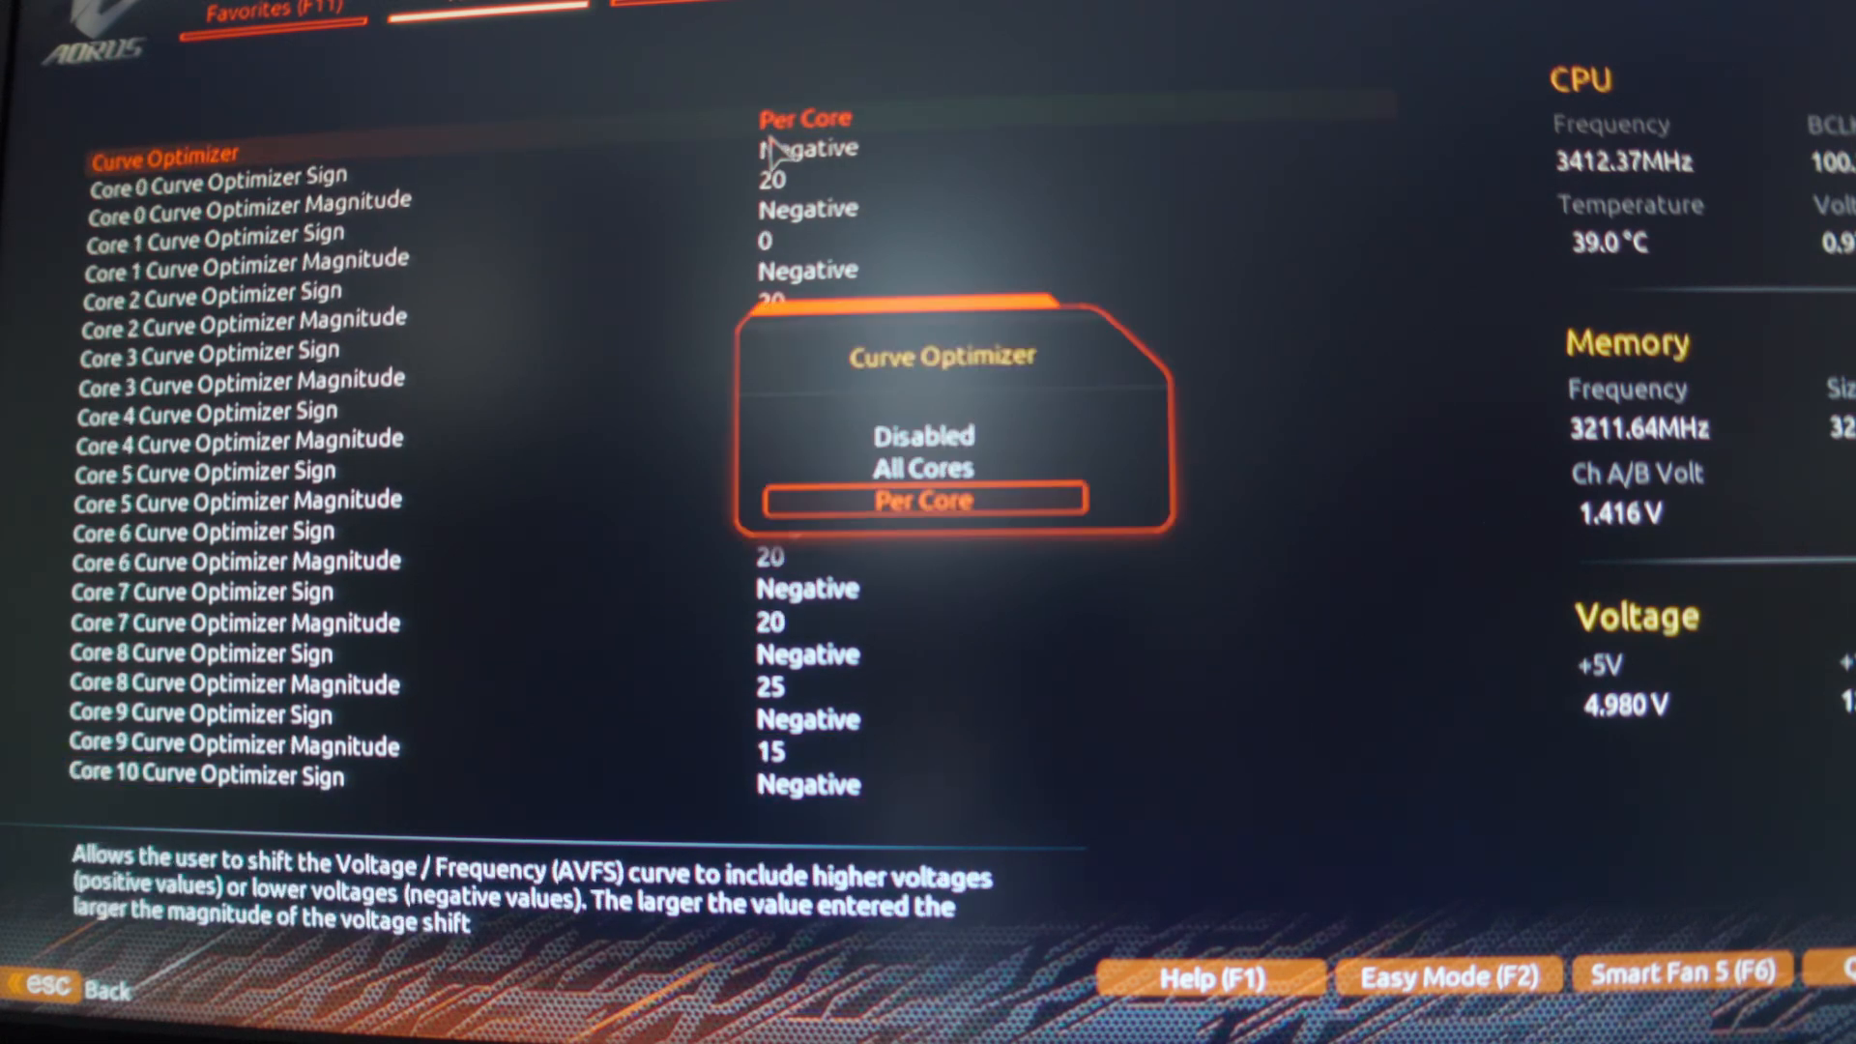
{"action": "key", "text": "up"}
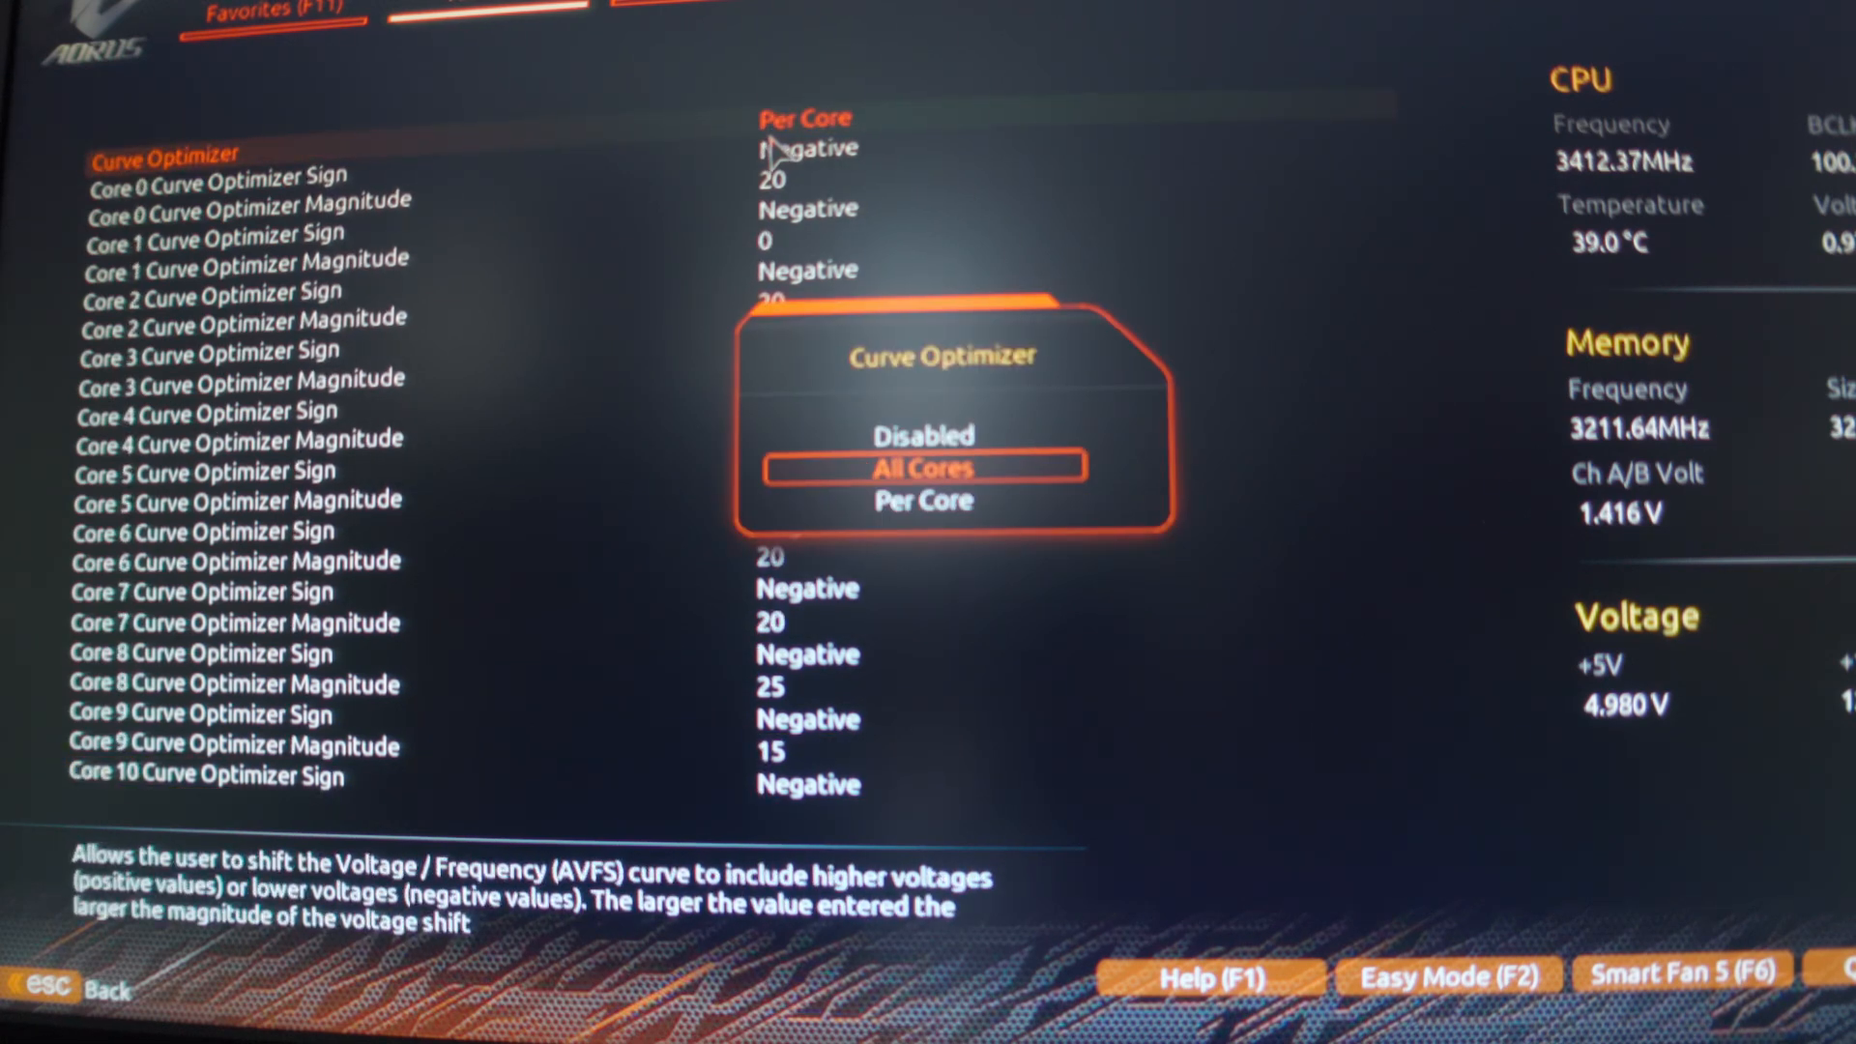
{"action": "left_click", "coordinate": [923, 434]}
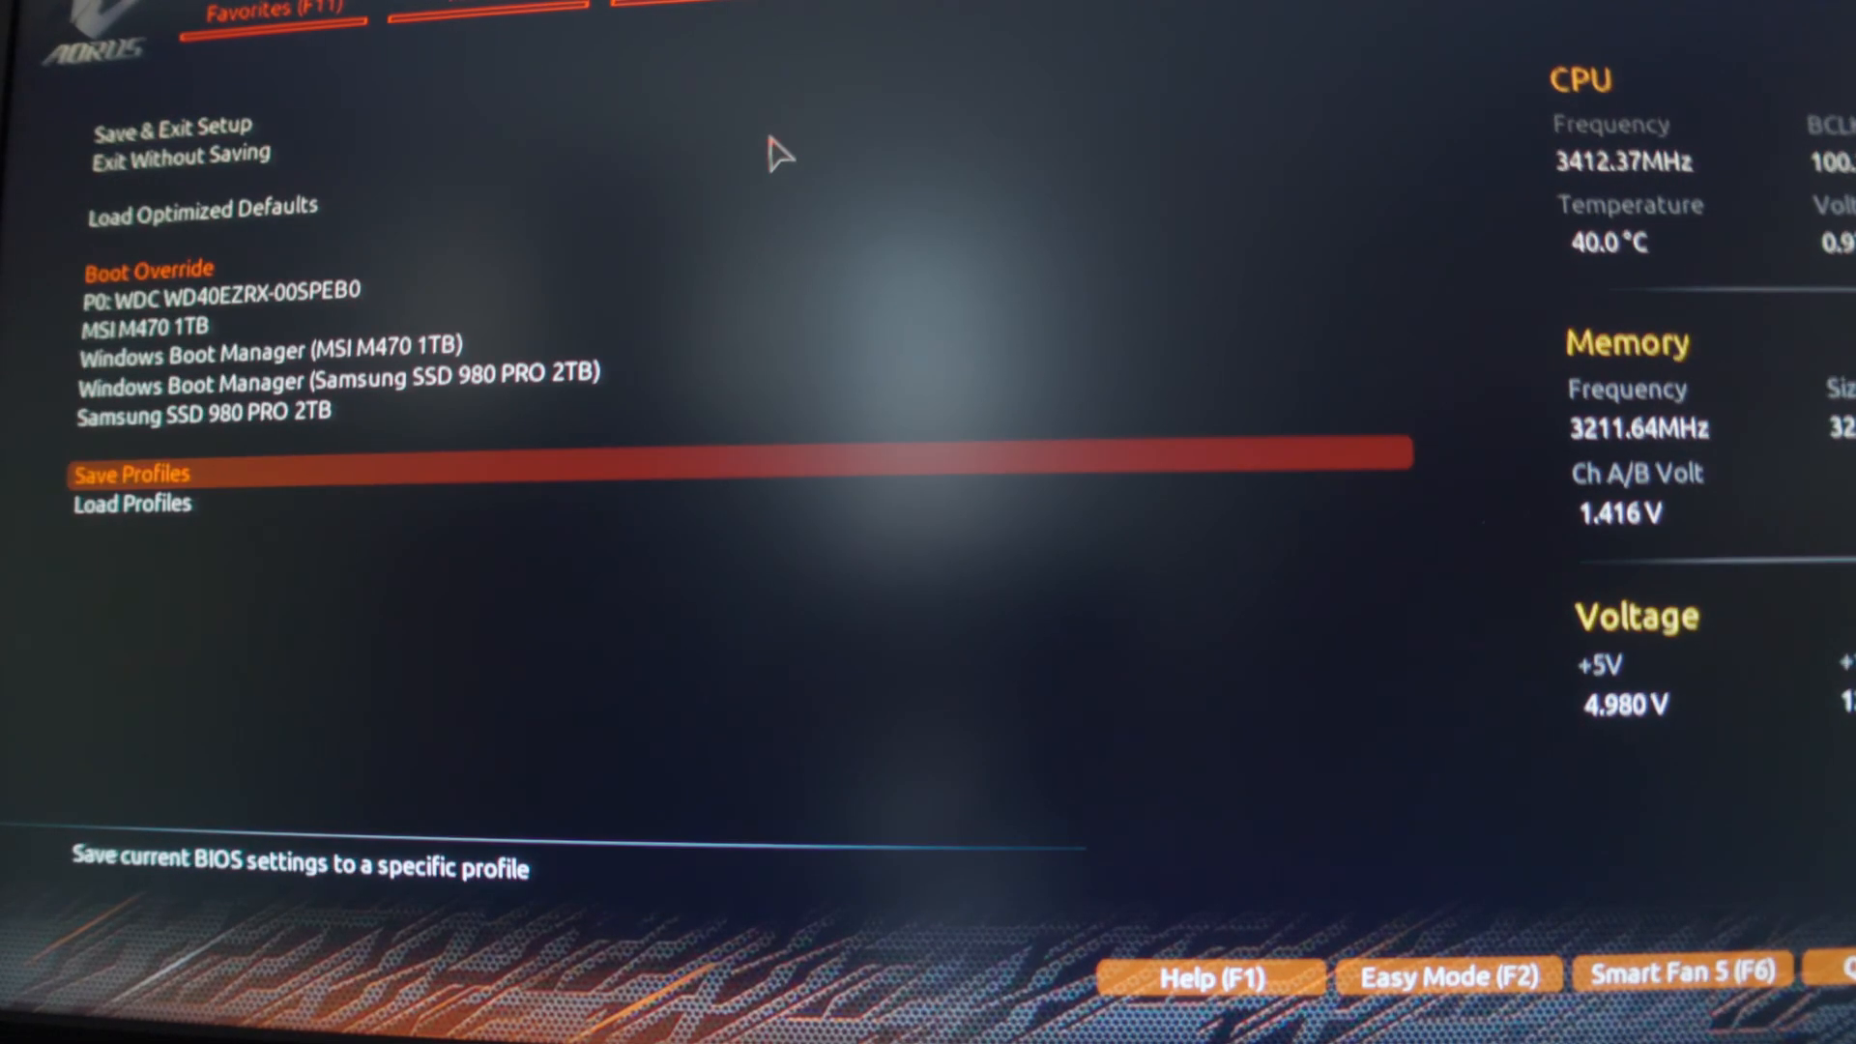
{"action": "key", "text": "Up"}
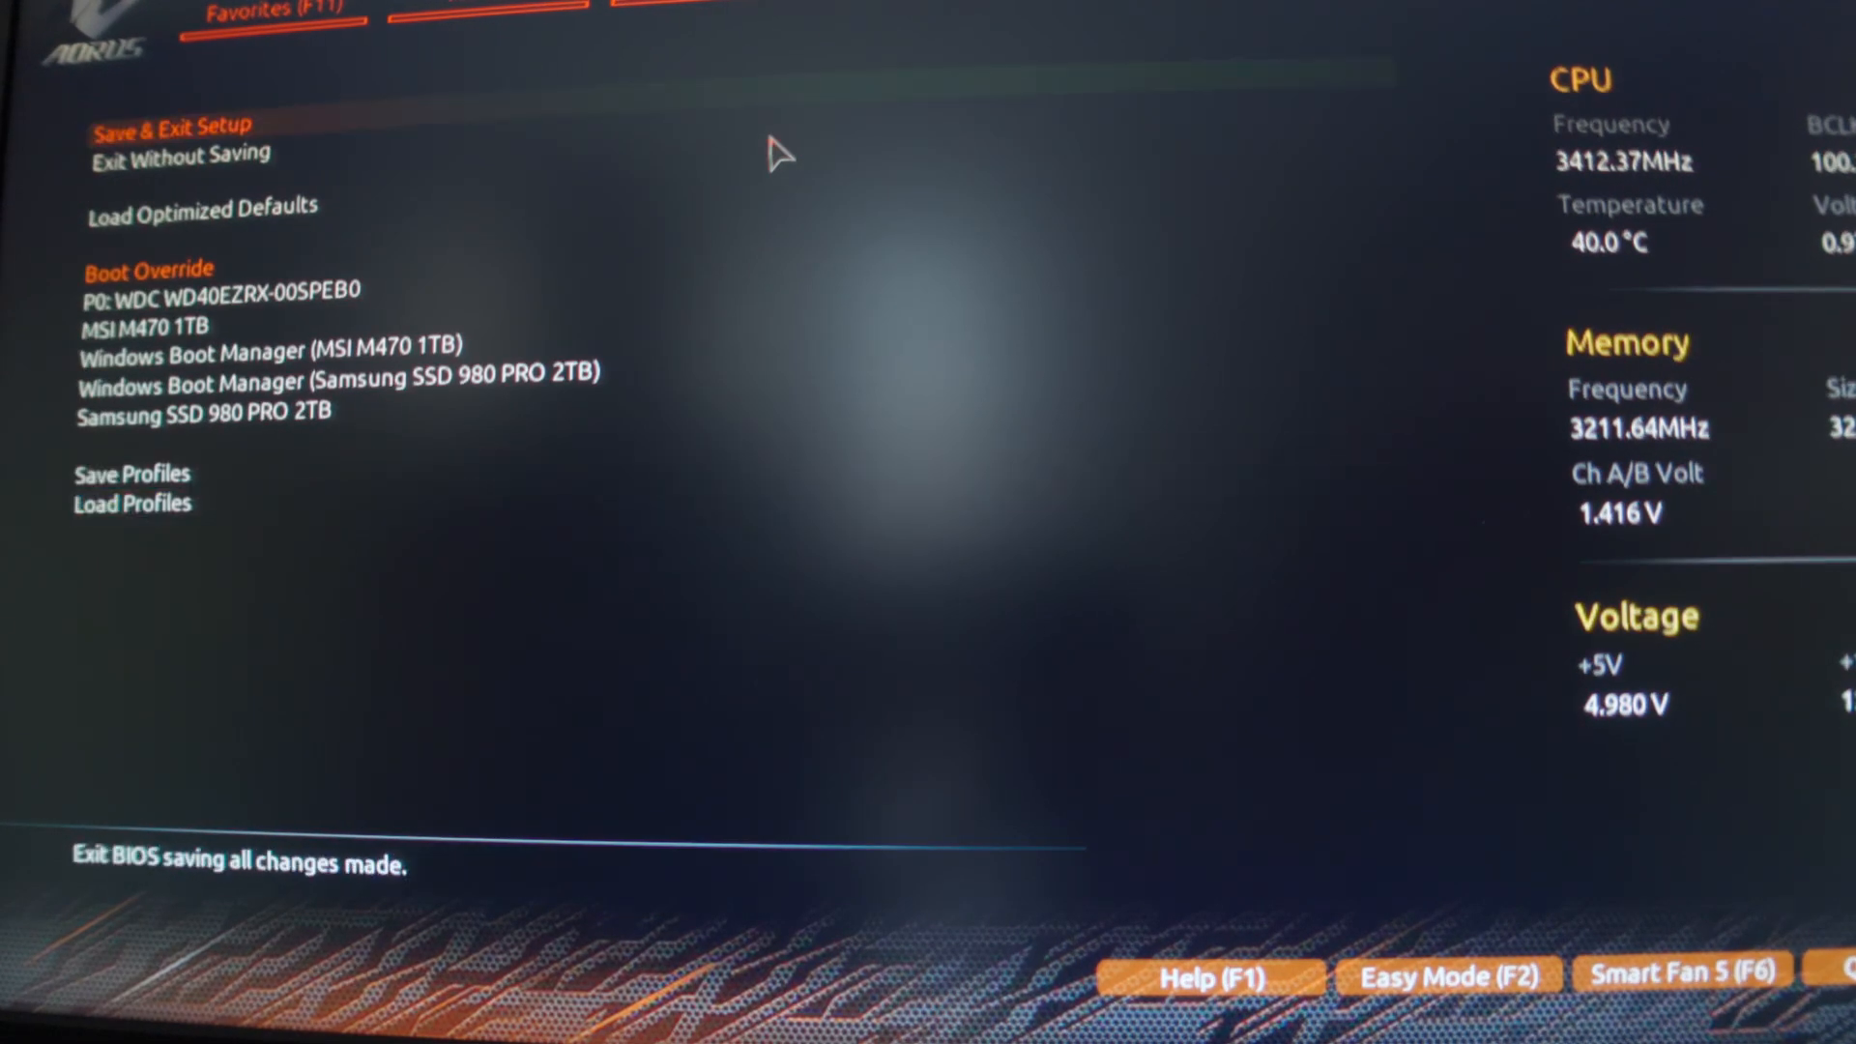